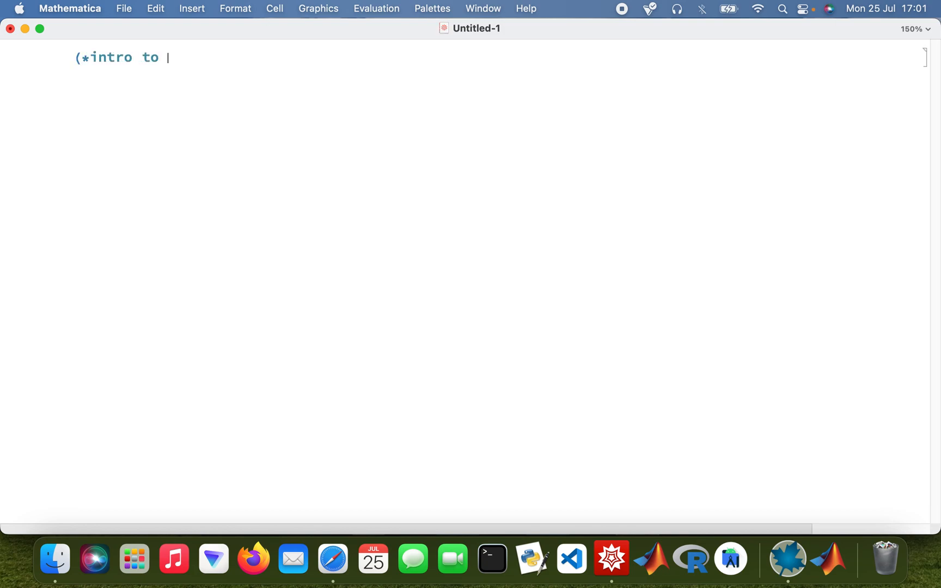
Enter and evaluate the comment (*intro to stats with Mathematica*) as the first cell.
text(stats wit)
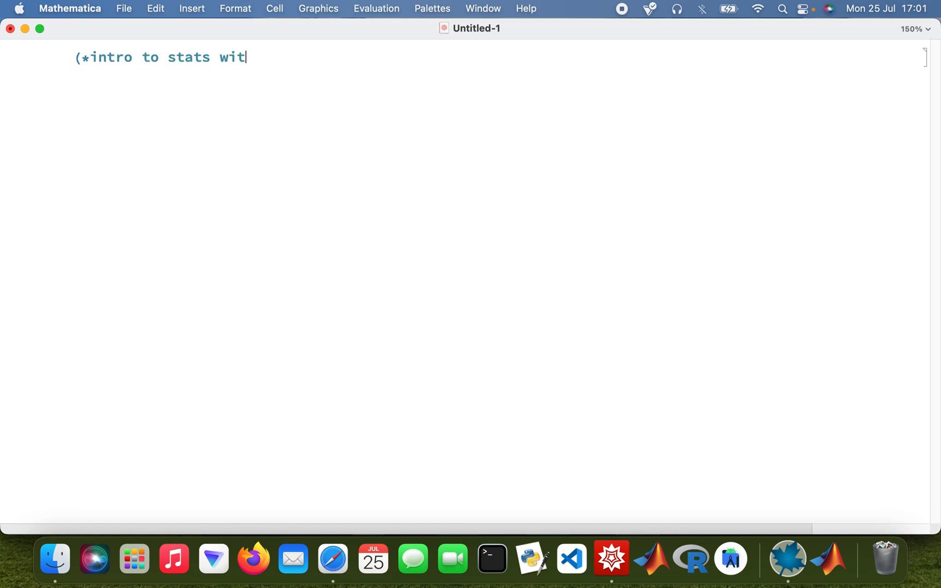
text(h Mathem)
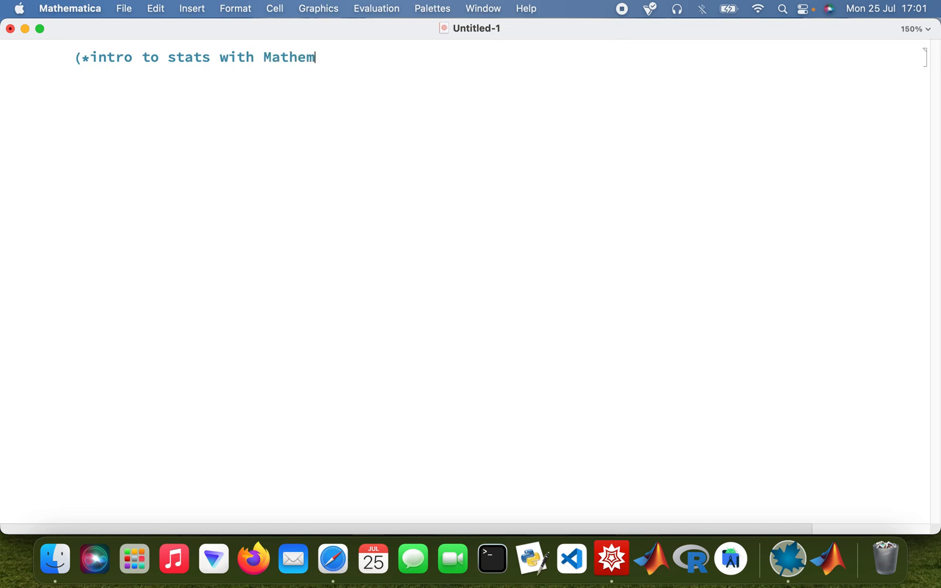
text(atica)
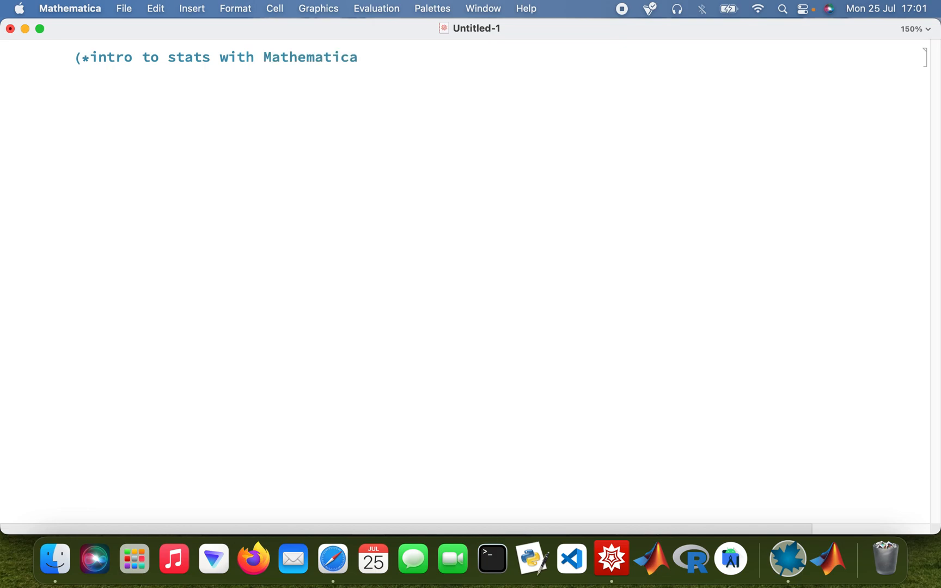
text(*)
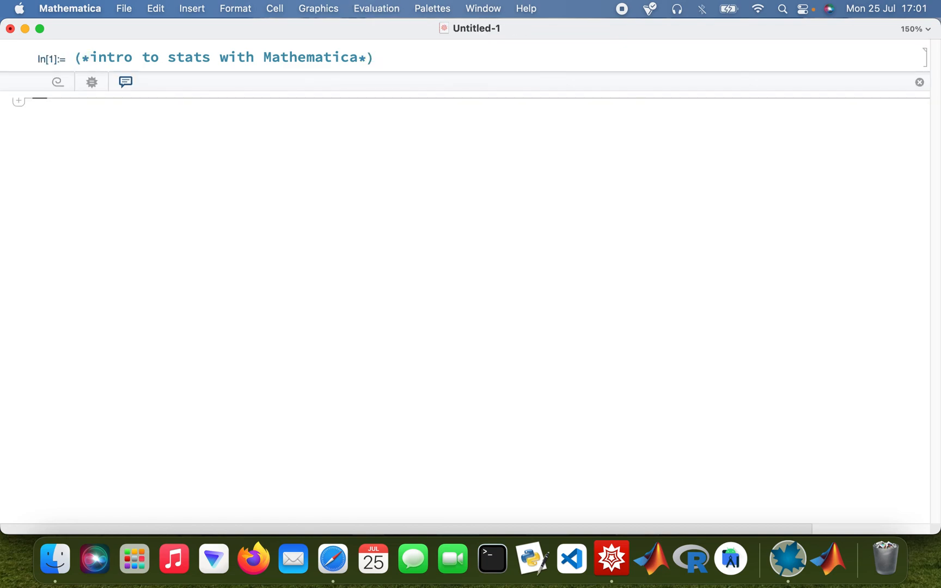
Begin a new cell with Males = { ready to receive the male ages.
text(Ma)
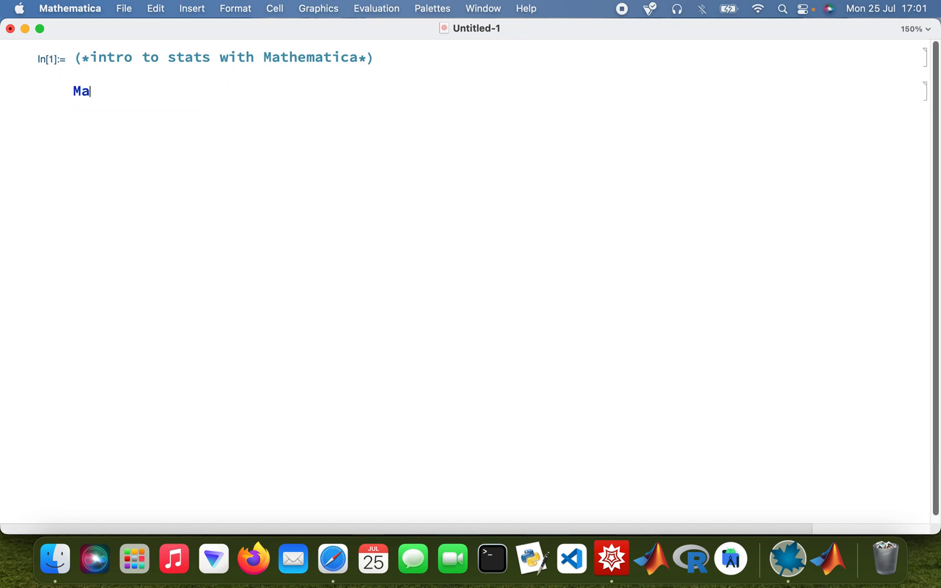
text(les =)
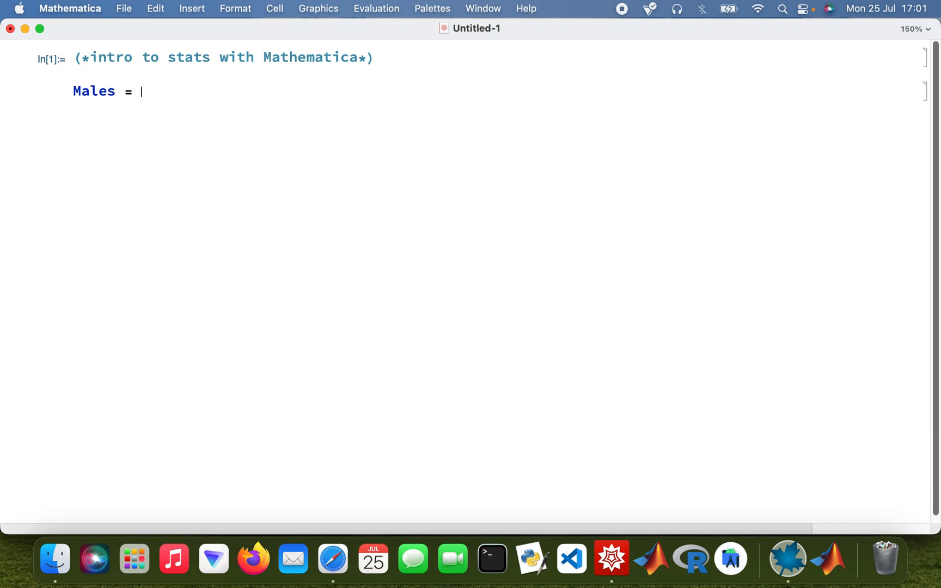
text({)
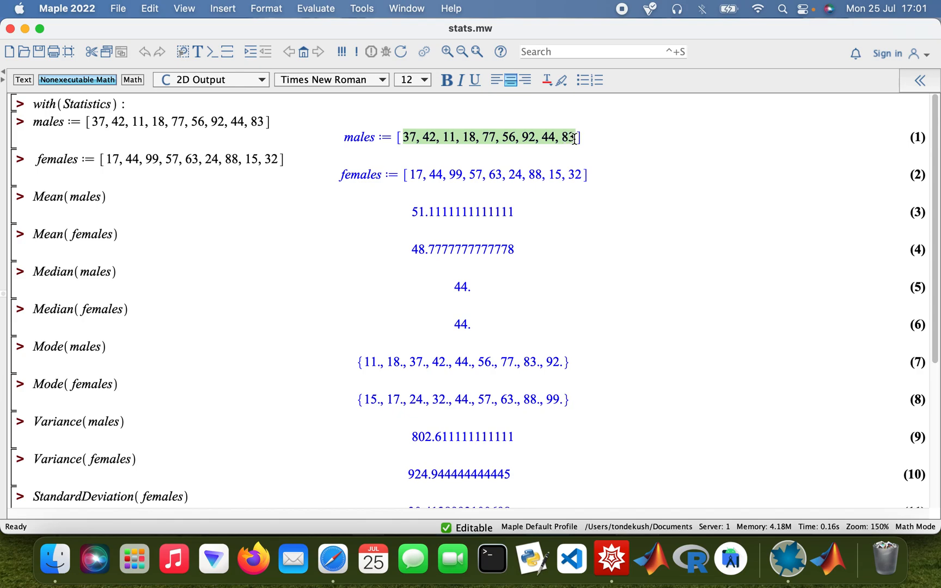
mouse_move(610, 558)
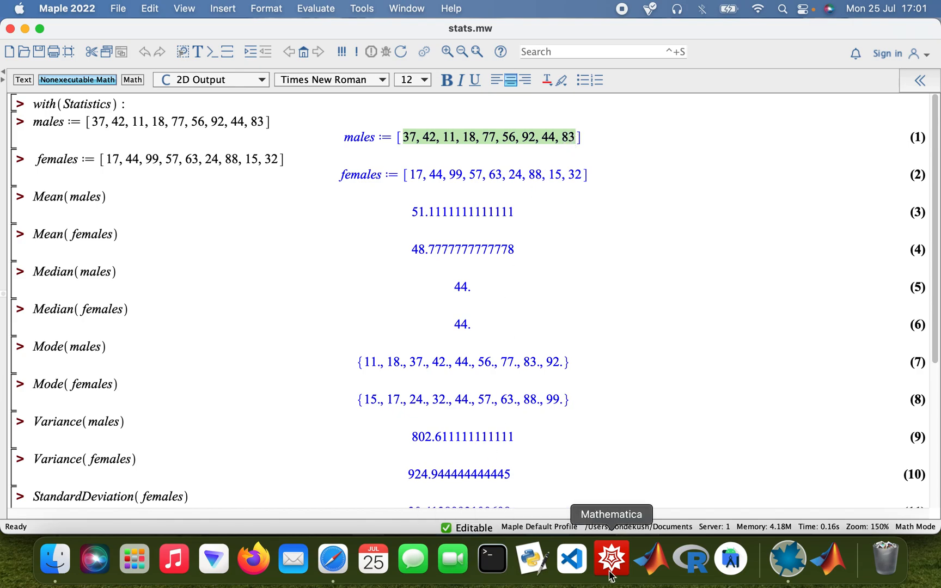
Evaluate Males = {37, 42, 11, 18, 77, 56, 92, 44, 83} and begin Females = {}.
click(611, 558)
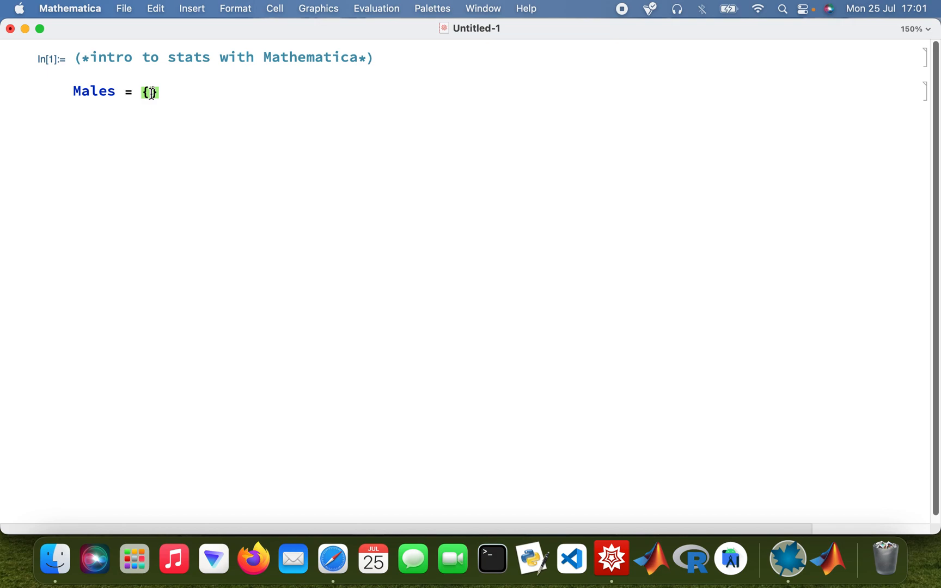
text(37, 42, 11, 18, 77, 56, 92, 44, 83)
text(F)
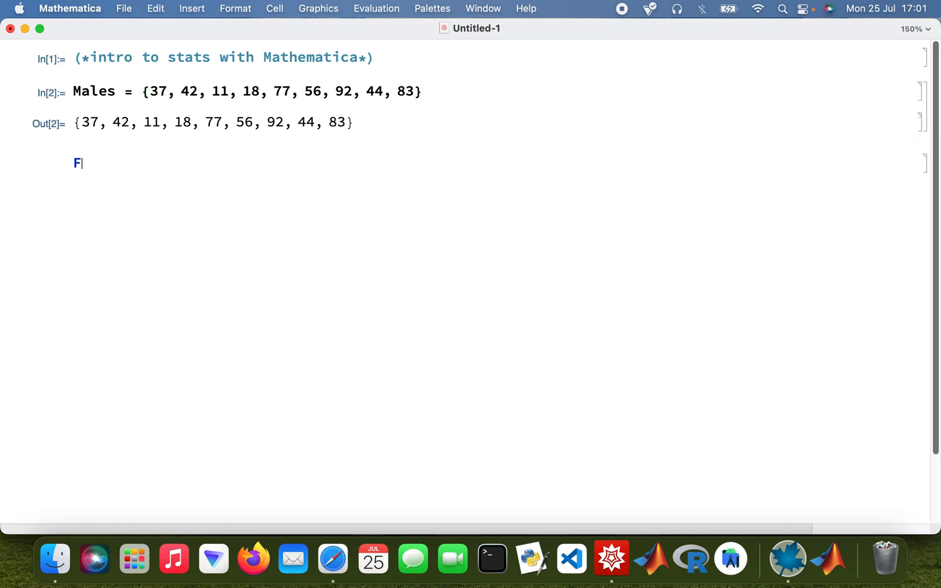
text(e)
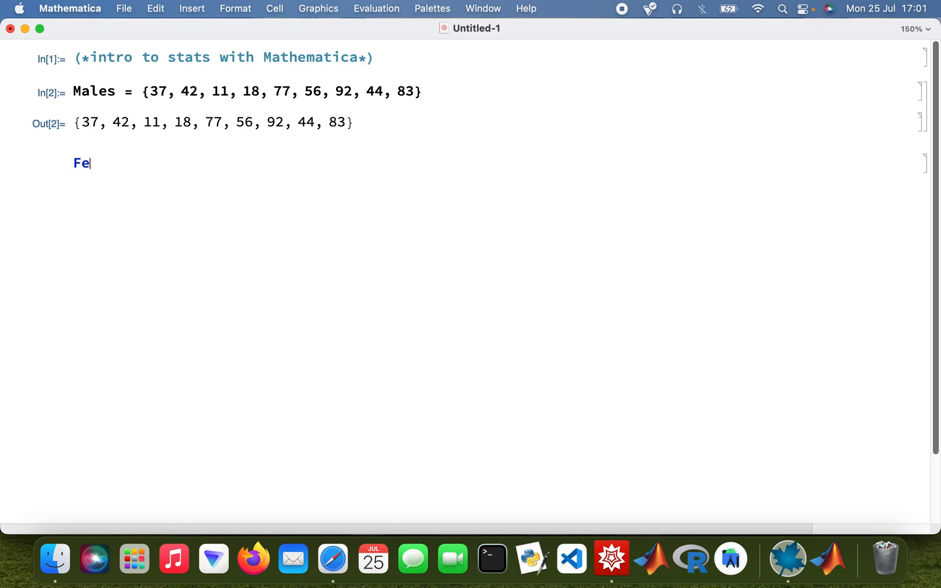
text(mal)
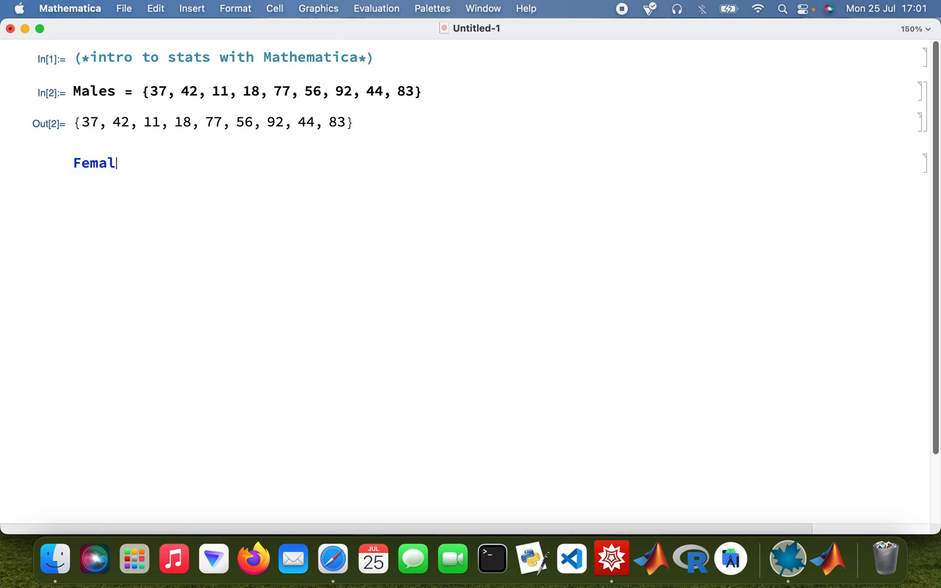
text(es =)
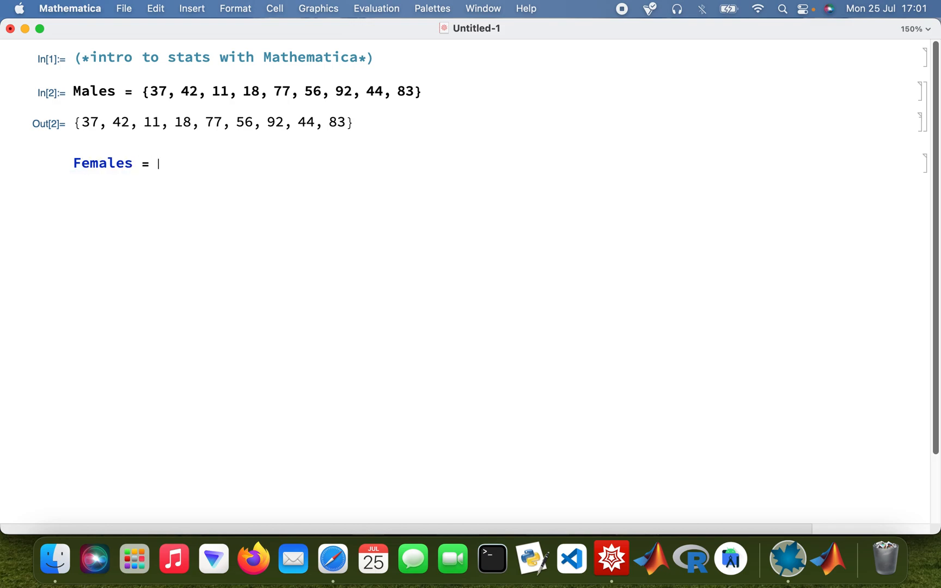
text({})
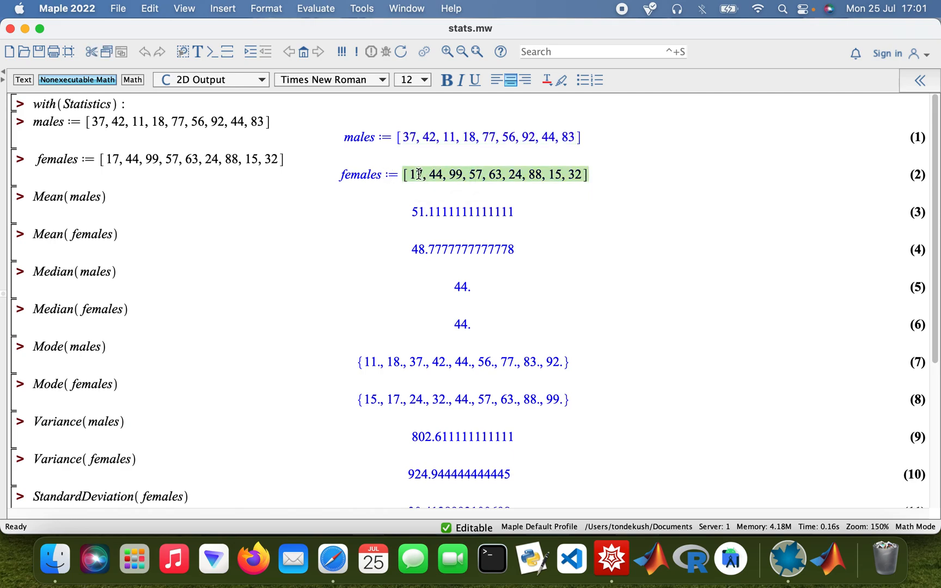
mouse_move(610, 558)
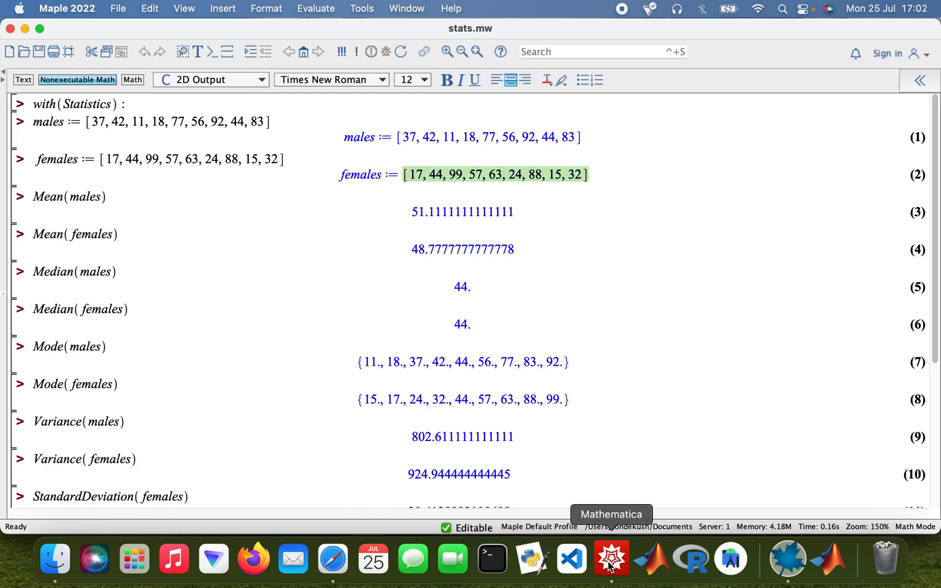
Evaluate Females = {17, 44, 99, 57, 63, 24, 88, 15, 32} with comment (*set of ages of a group of females*).
click(611, 557)
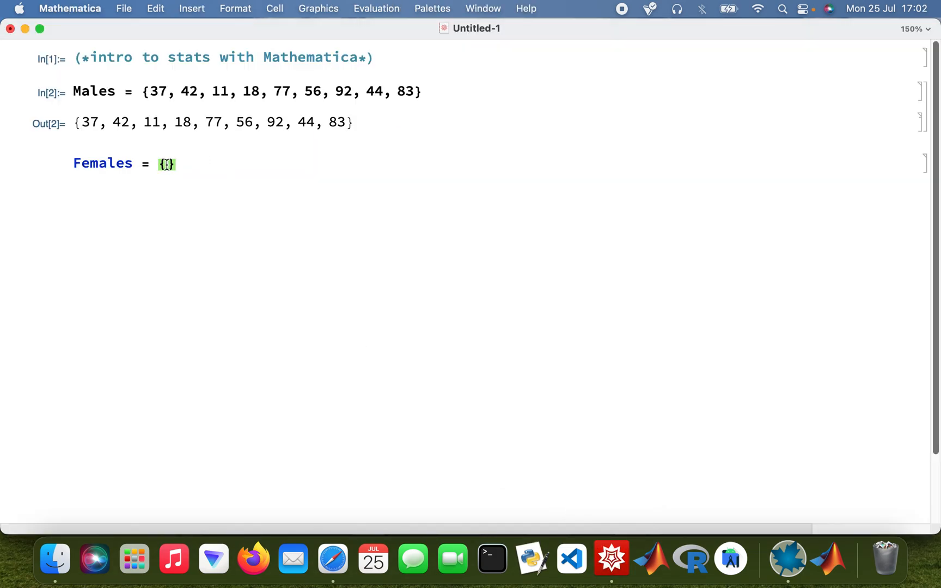
text(17, 44, 99, 57, 63, 24, 88, 15, 32])
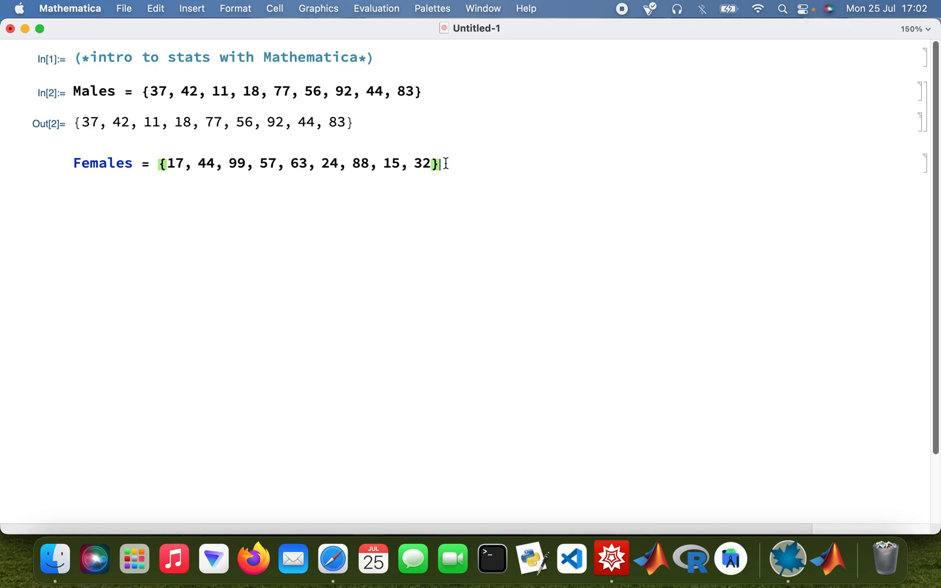
text(()
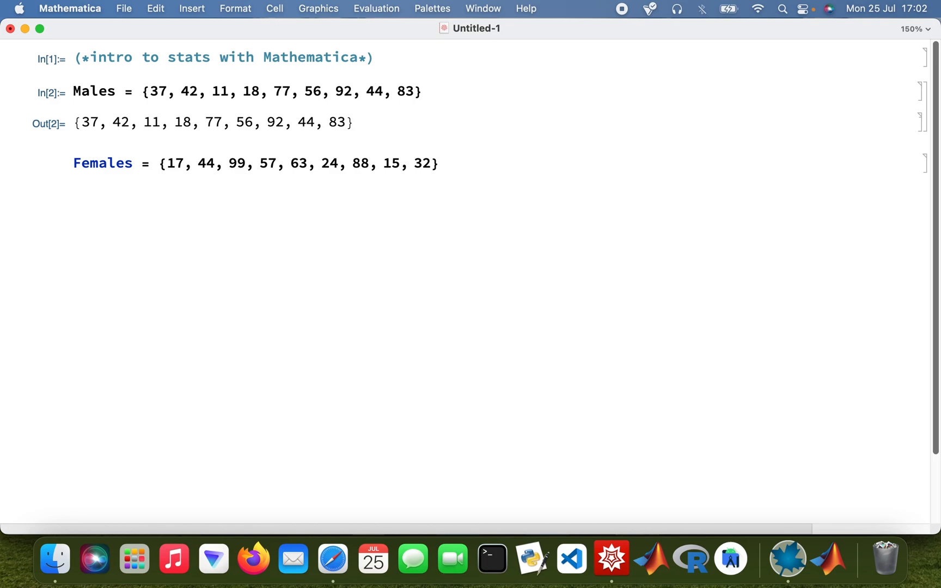
text((*set of)
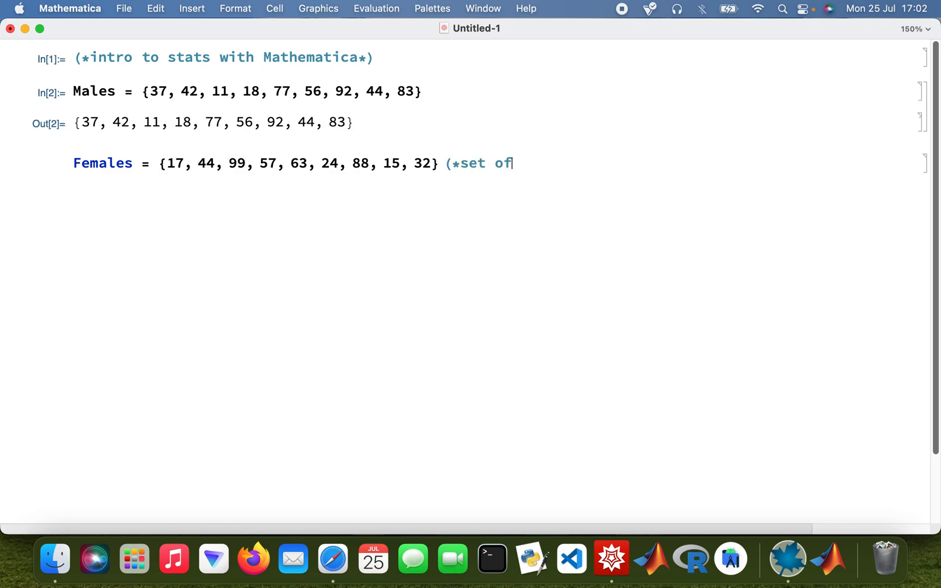
text(ages of)
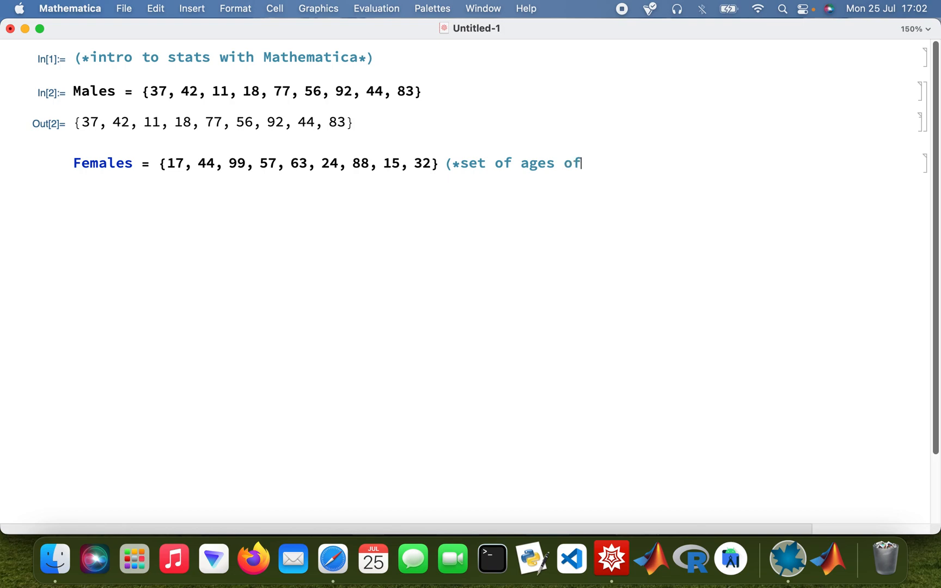
text(a gro)
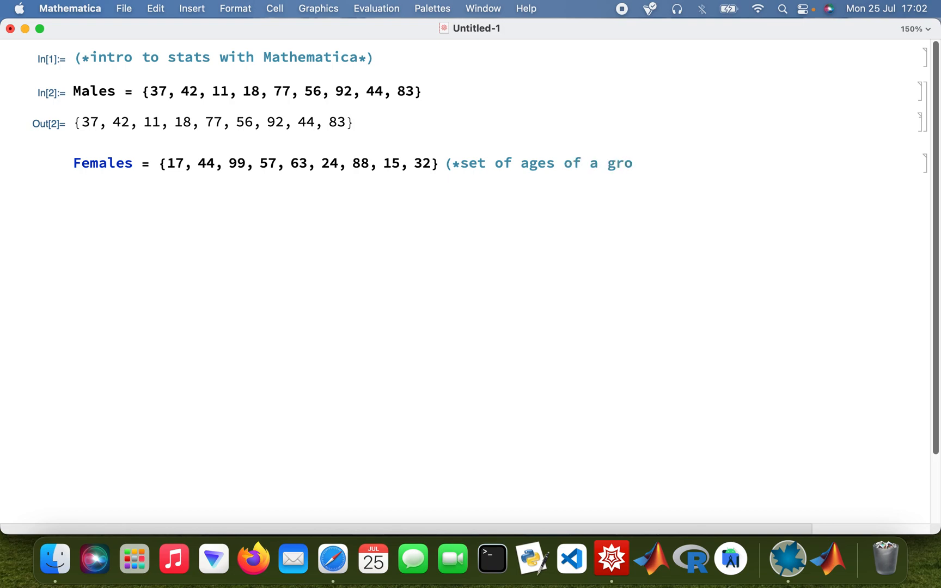
text(up of fe)
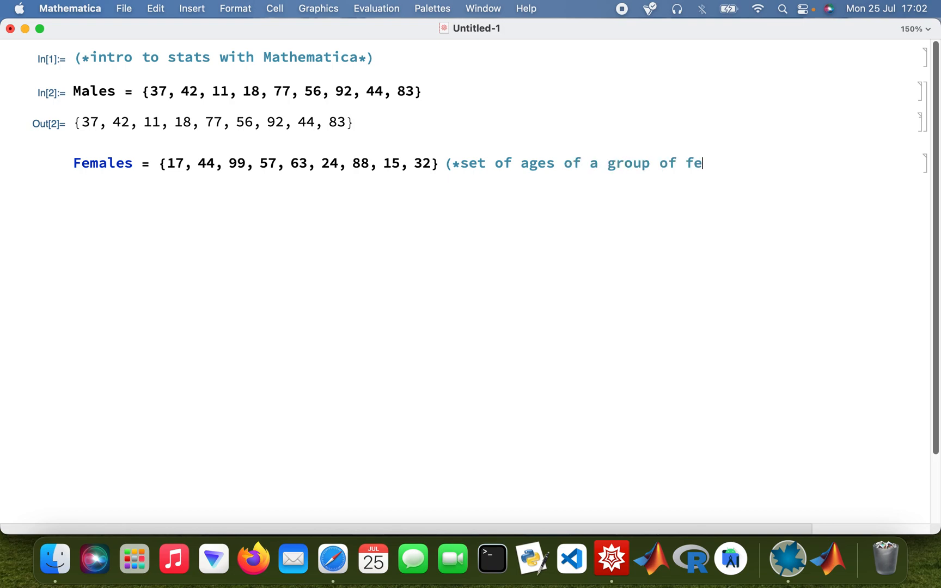
text(males*)
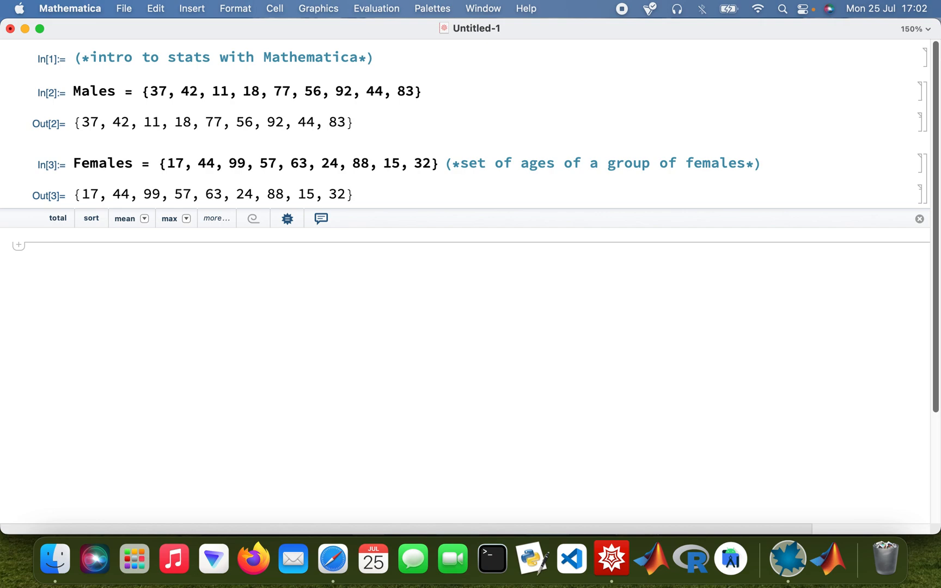
click(42, 242)
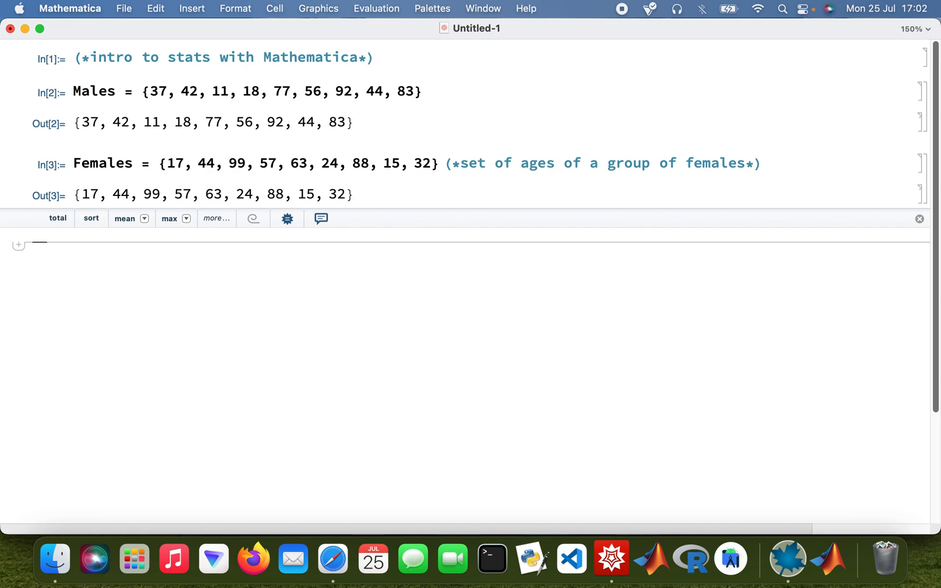
Evaluate N[Mean[Males]] giving 51.1111 and N[Mean[Females]] giving 48.7778.
text(M)
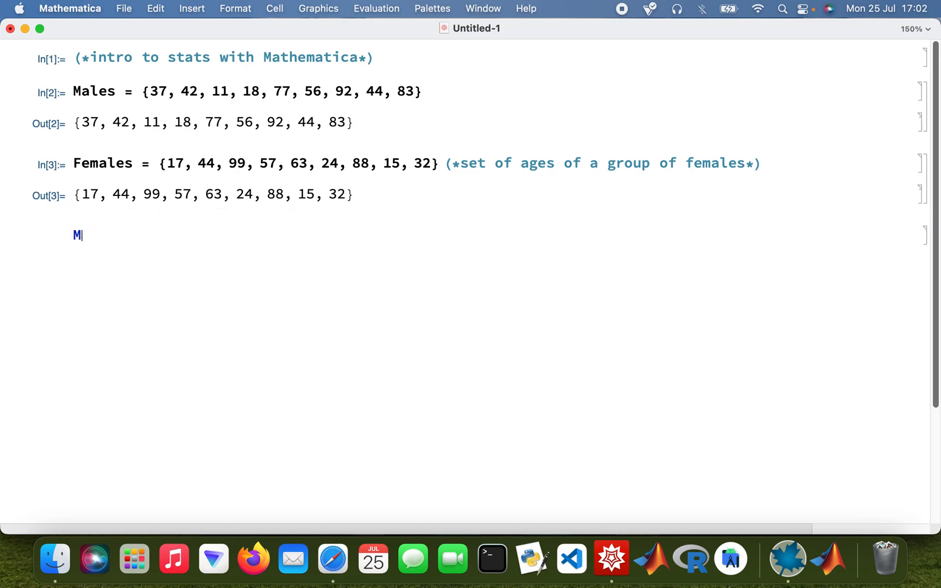
text(N)
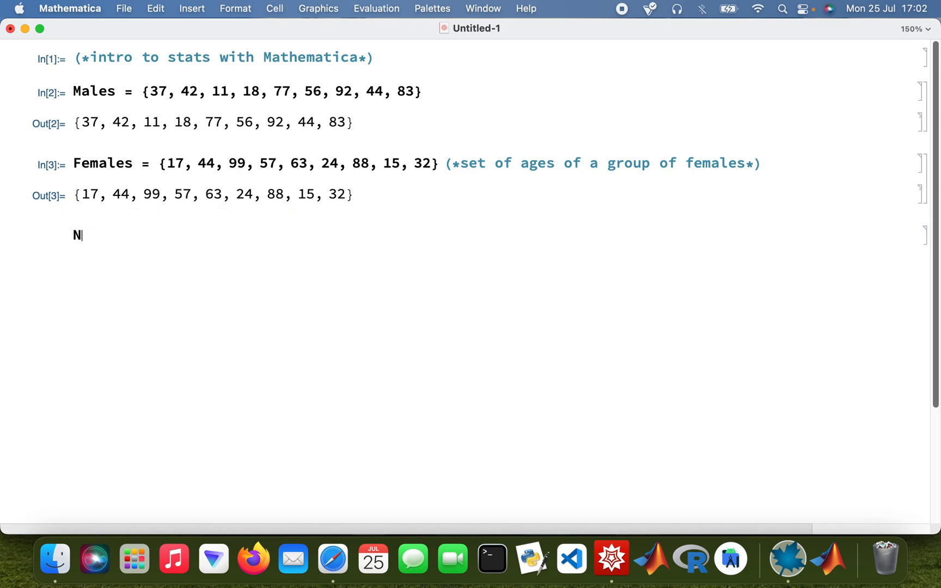
text([Mean)
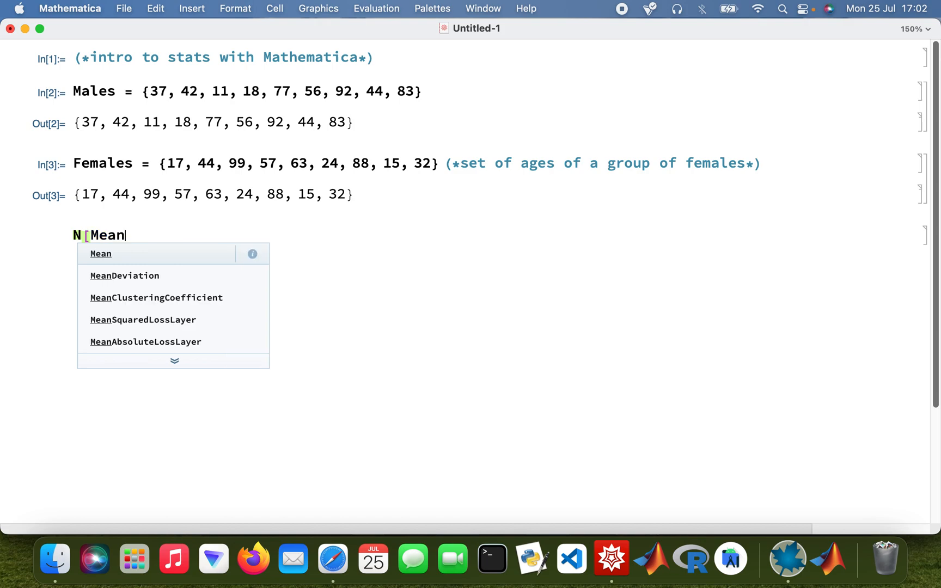
text([Males)
text(N)
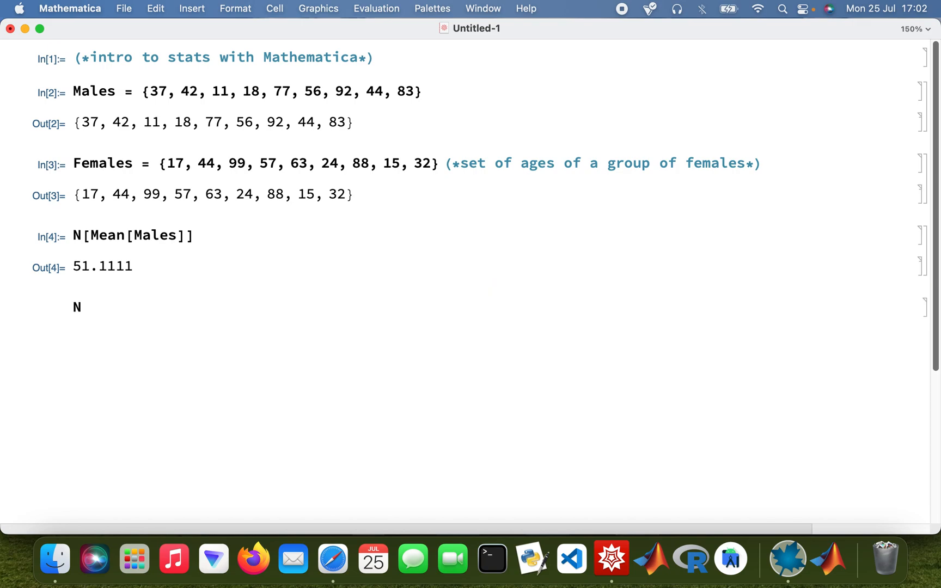
text([Mean[Females)
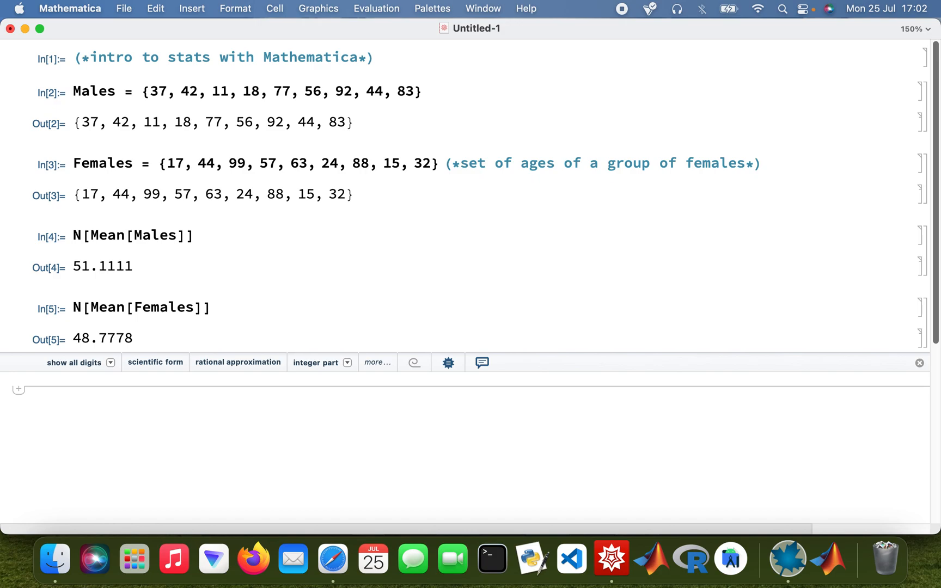
Evaluate Median[Males] and Median[Females], each returning 44.
text(Median)
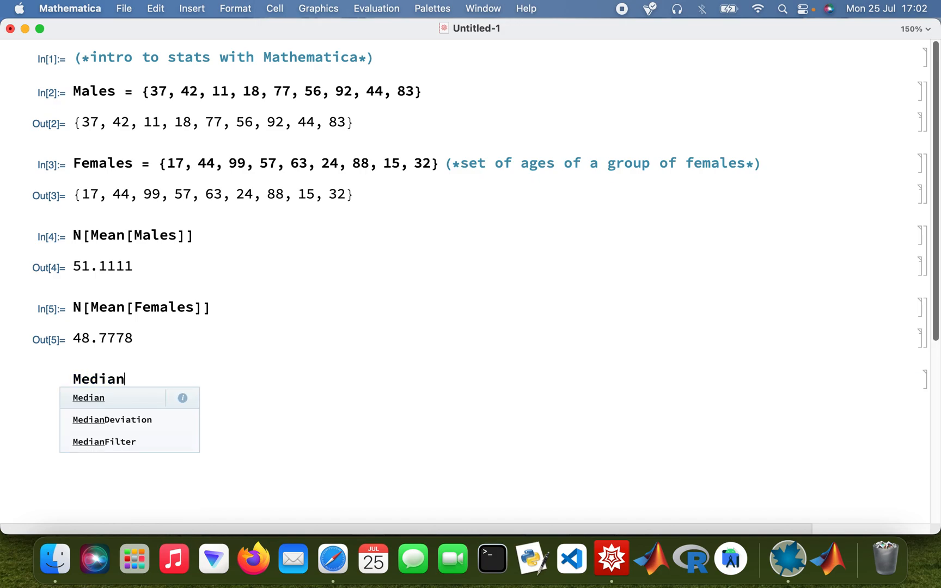
text([Males)
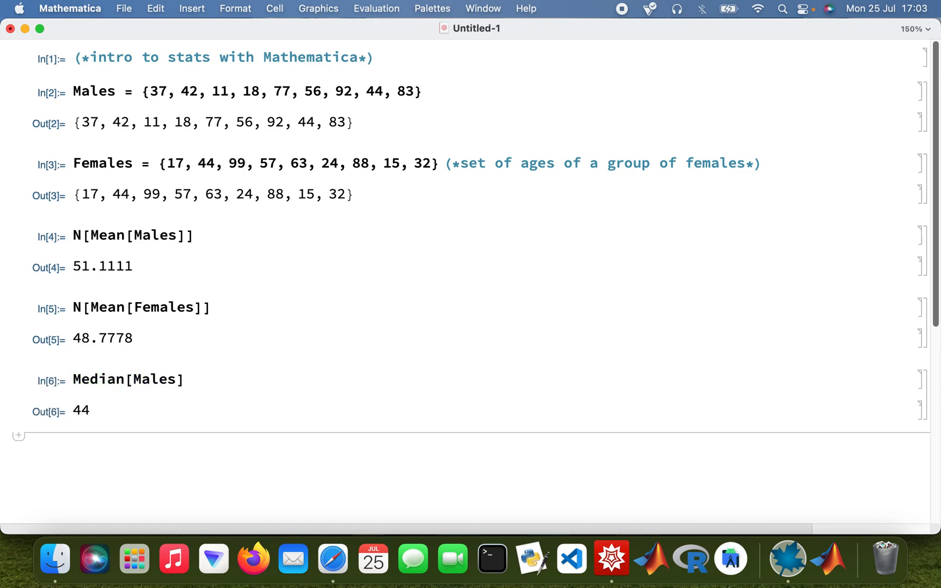
text(Median)
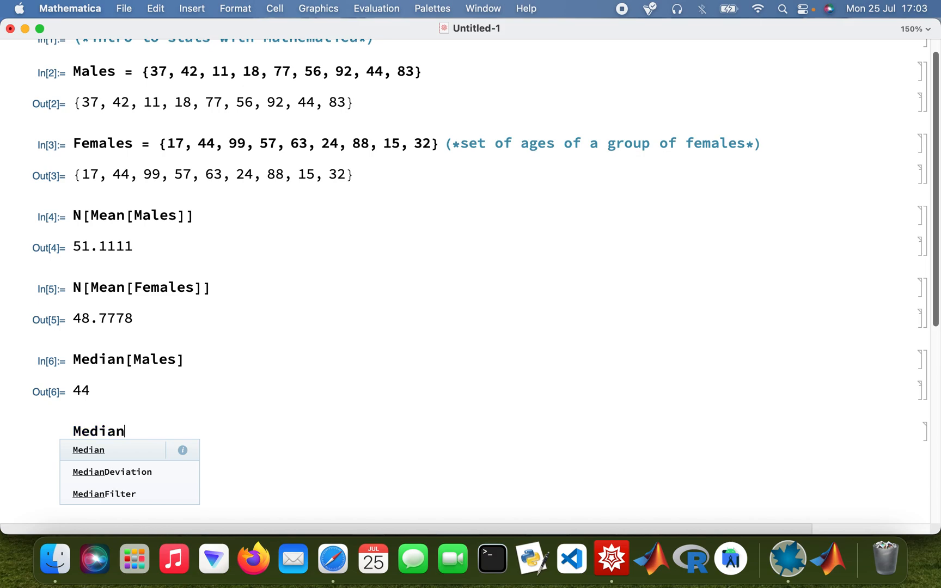
text([Females)
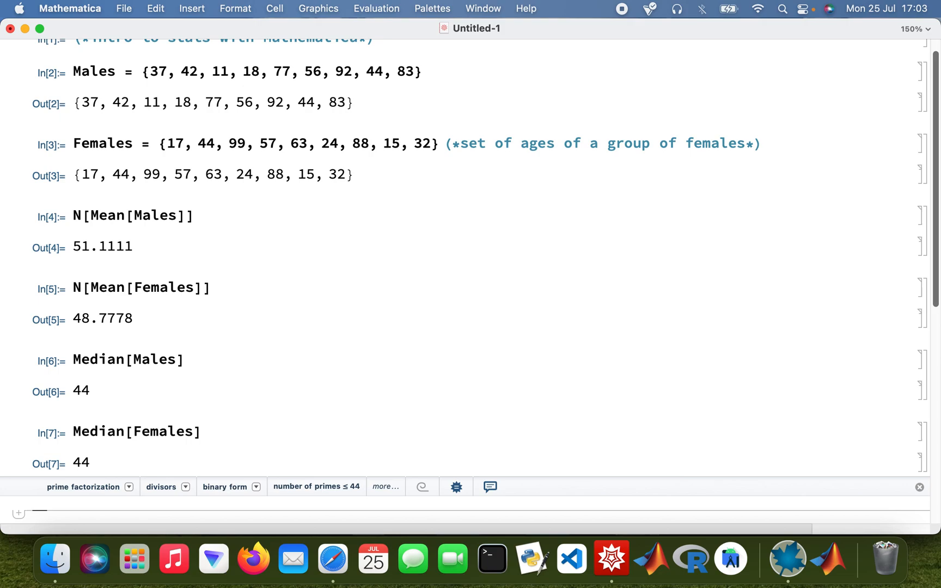
Evaluate Mode[Males] and Mode[Females], each echoing its list unevaluated.
scroll(down, 3)
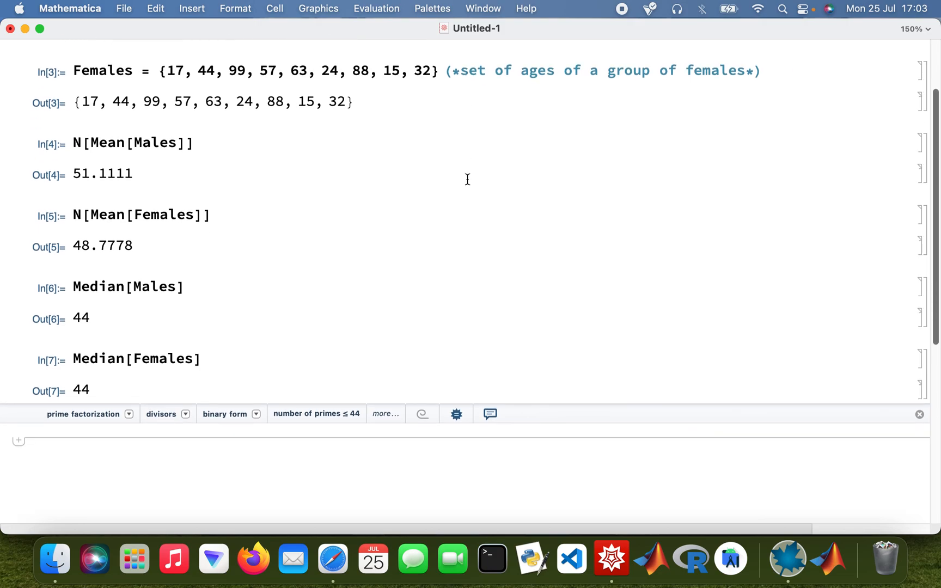
scroll(down, 3)
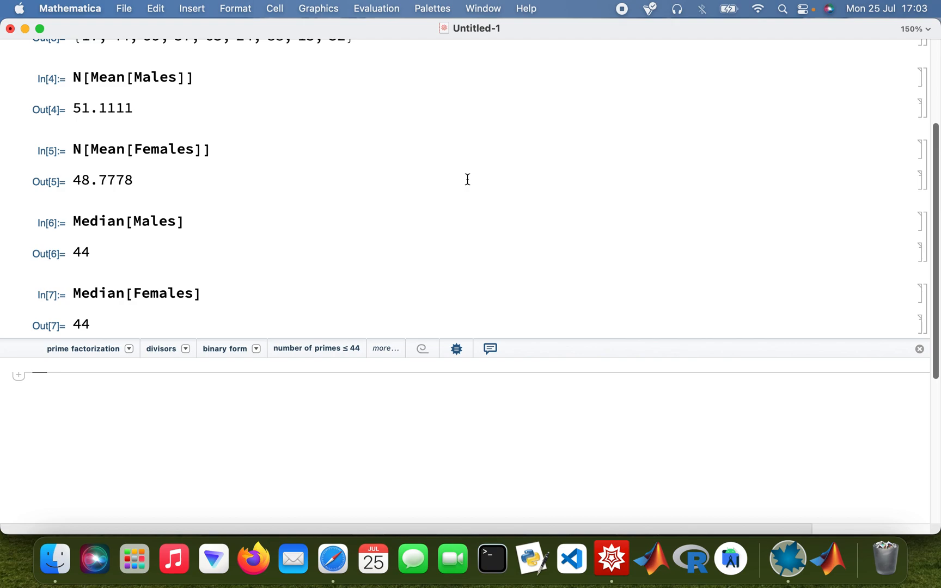
text(Mode[)
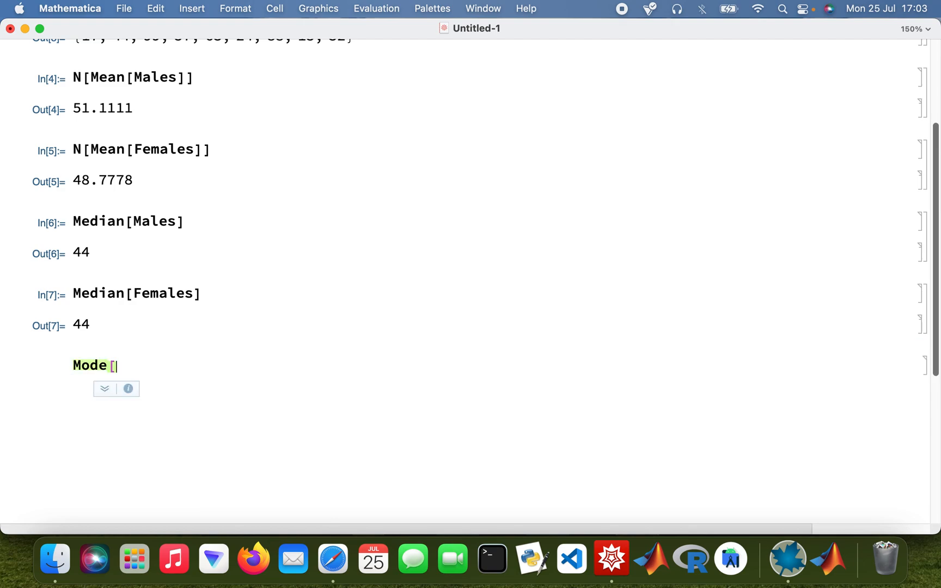
text(Males])
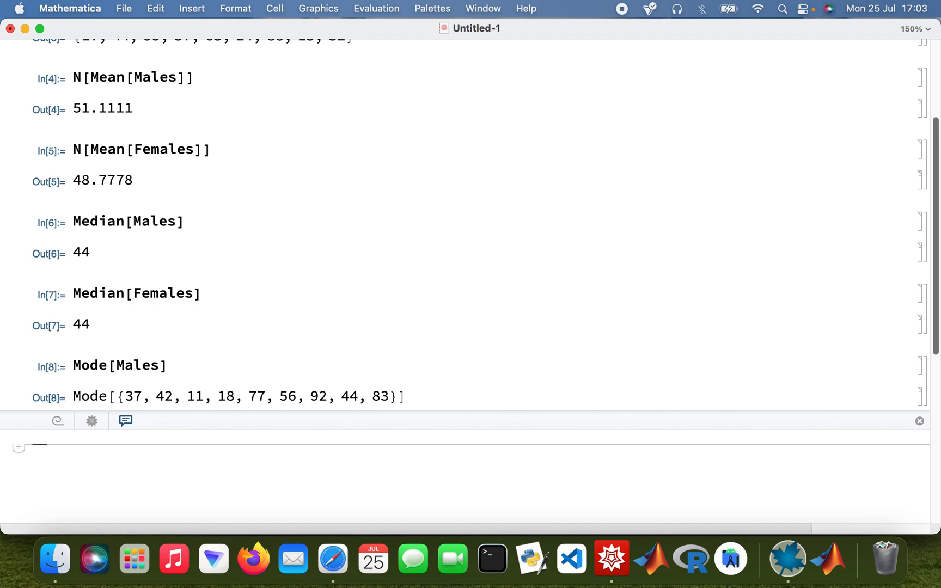
text(M)
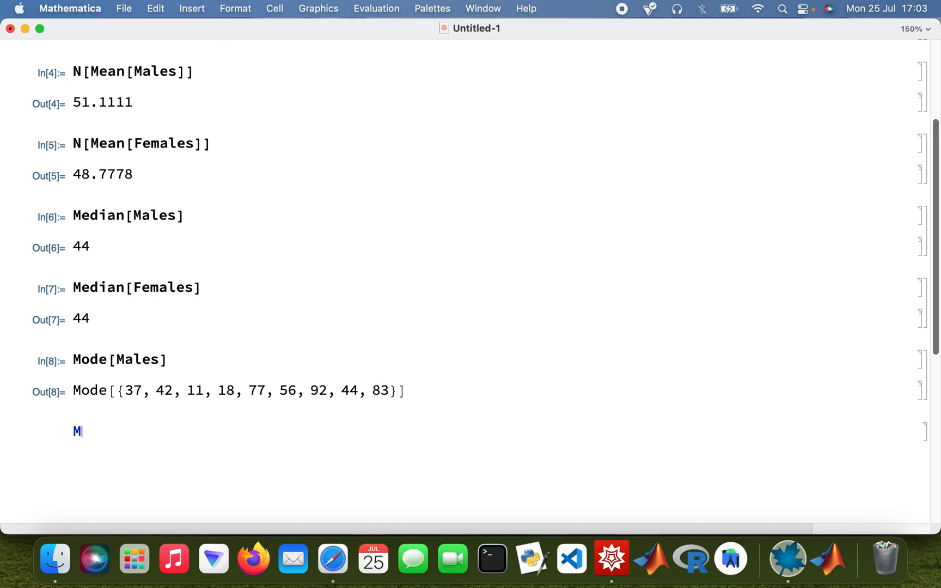
text(ode[)
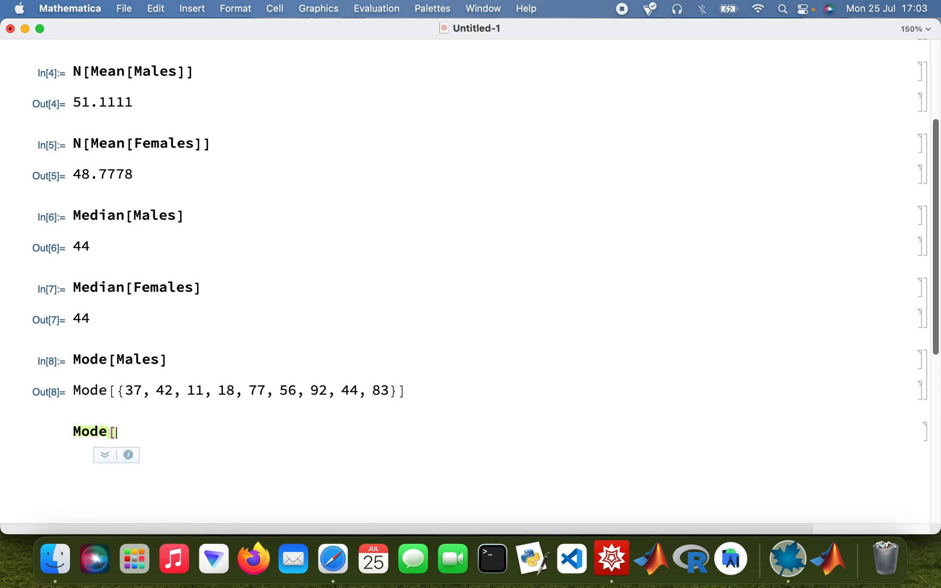
text(Females])
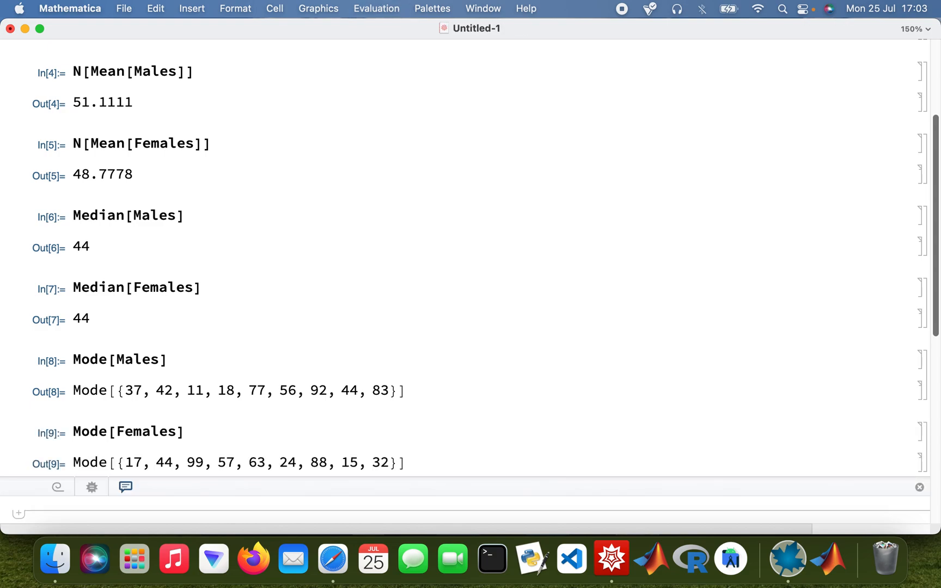
mouse_move(294, 490)
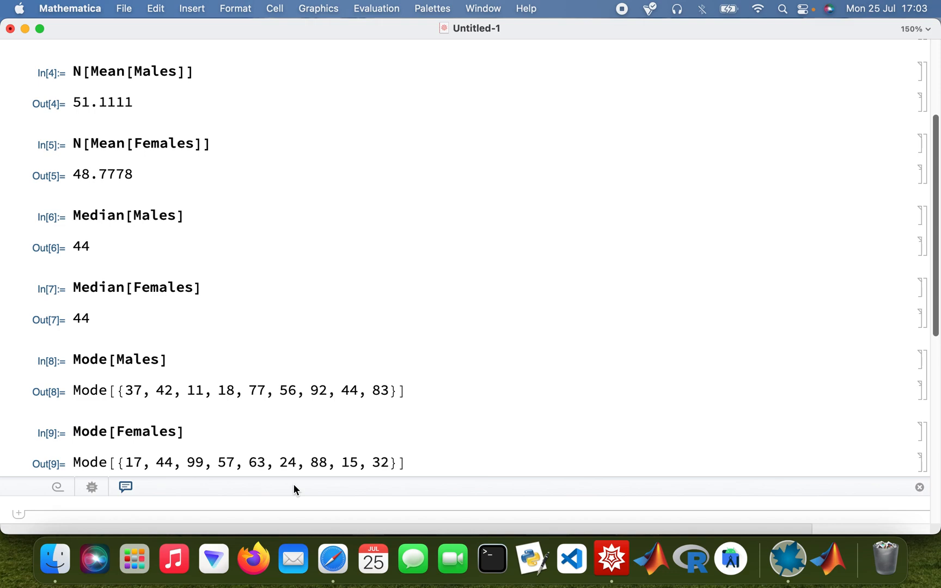
scroll(down, 3)
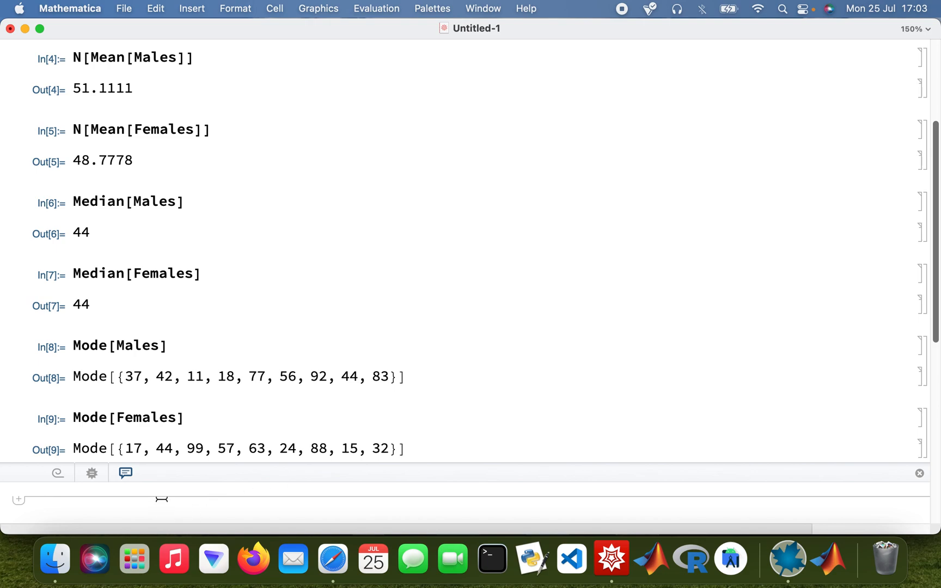
Evaluate Variance[Males] as 14447/18, numerically 802.611, and enter N[Variance[Females]].
text(Variance[Males)
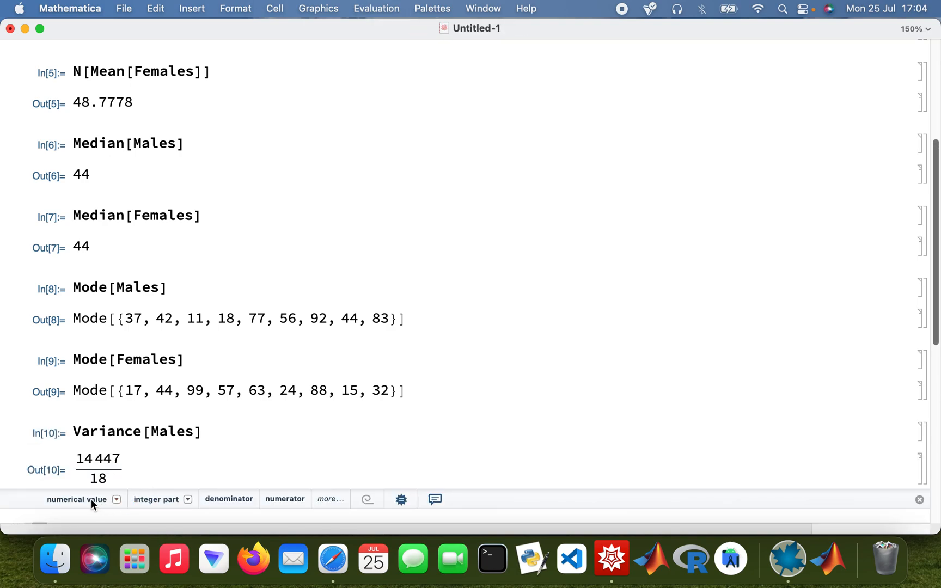
click(75, 499)
text(N)
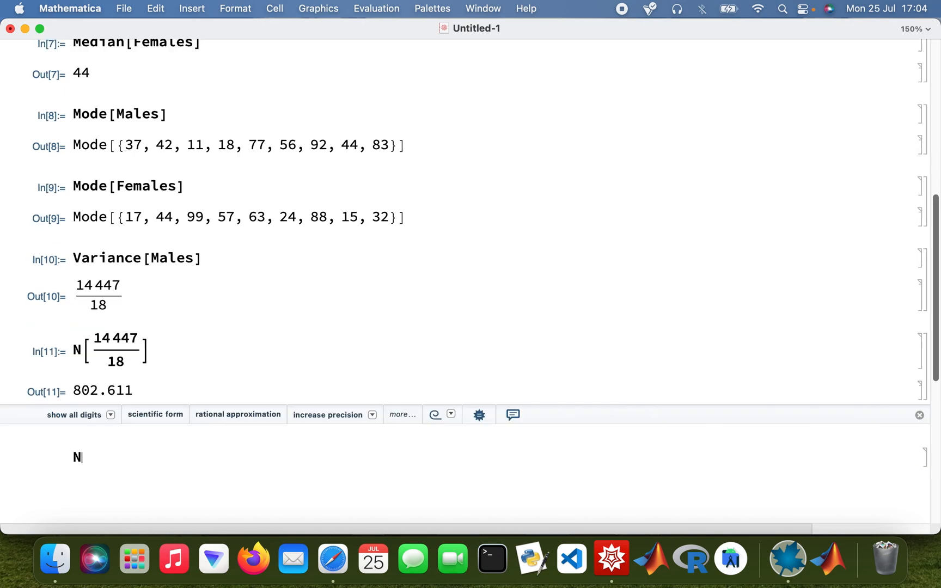
text([)
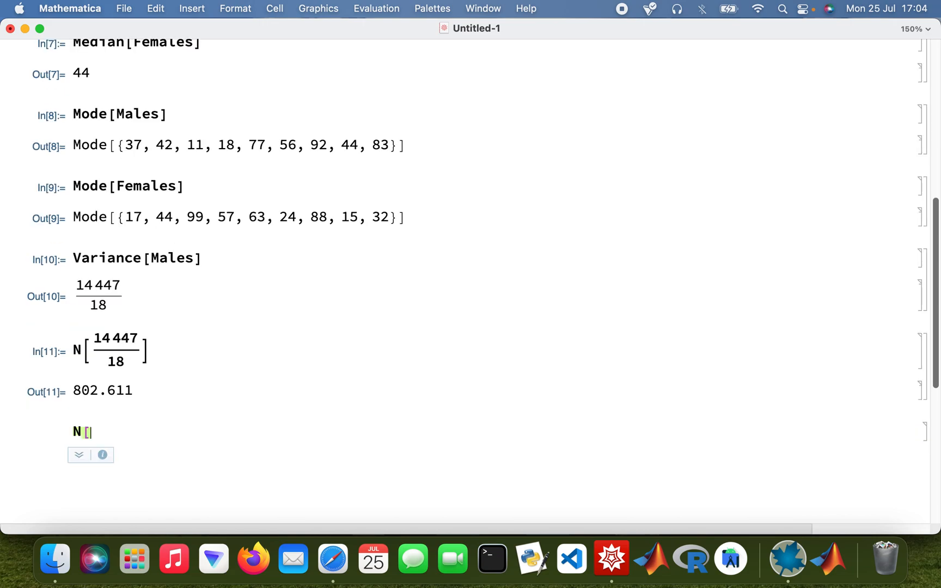
text(Varian)
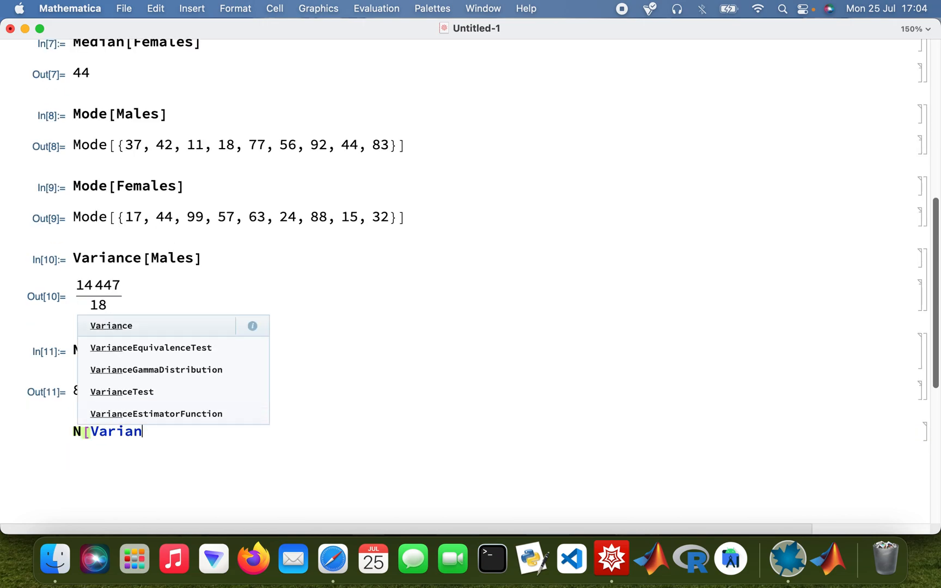
text(ce[Fe)
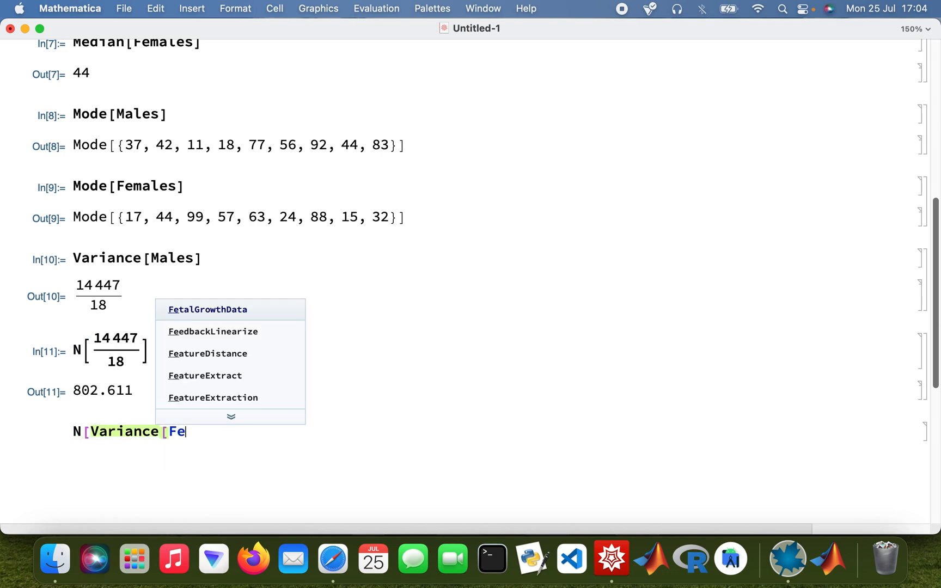
text(males]])
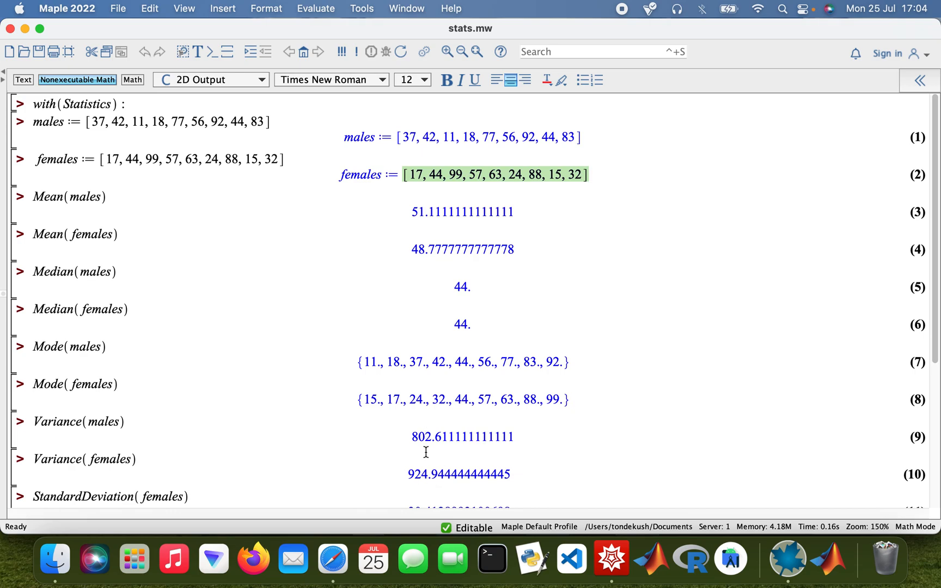
Compare variances in Maple's stats.mw, then return to Mathematica showing 924.944.
scroll(down, 3)
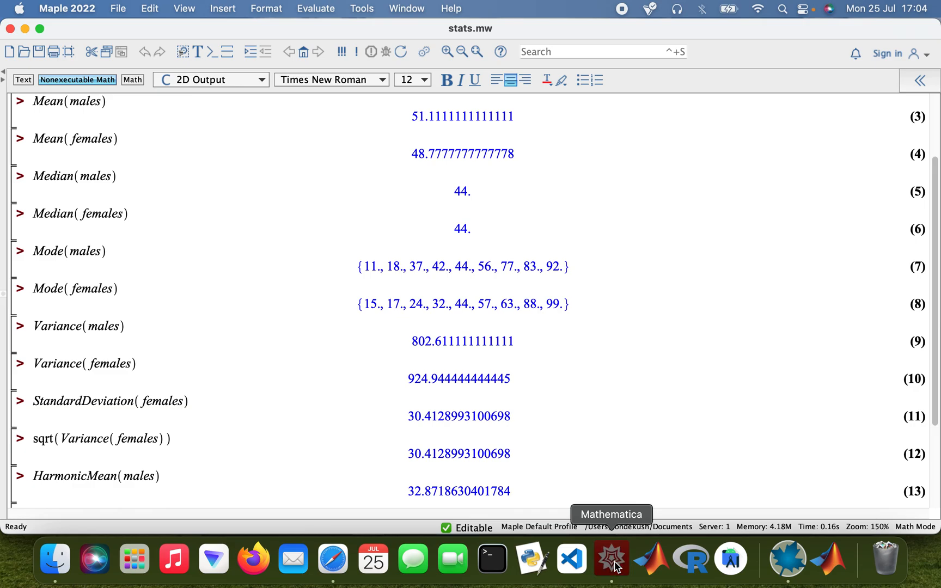
click(611, 558)
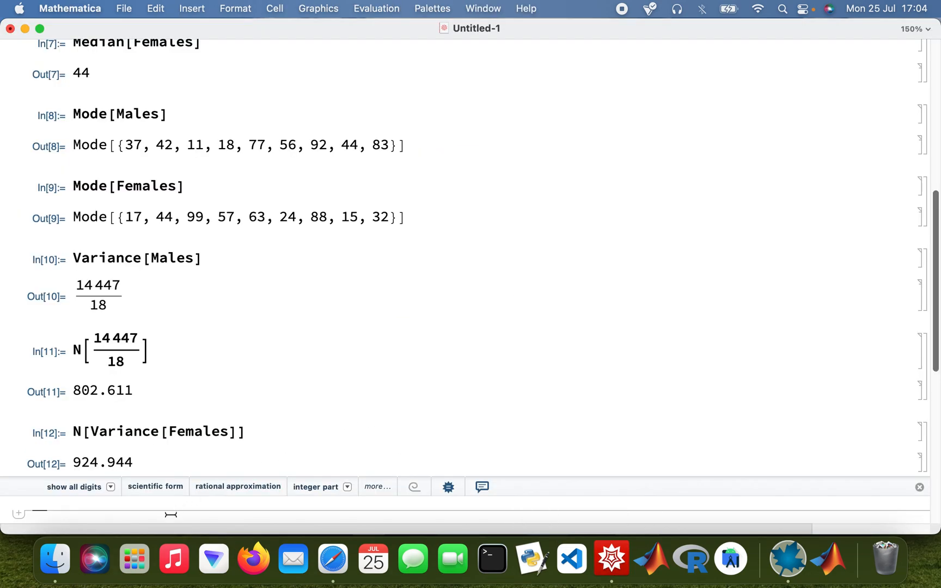
Evaluate N[StandardDeviation[...]] for Males (28.3304) and Females (30.4129) via autocomplete.
scroll(down, 3)
text(N[)
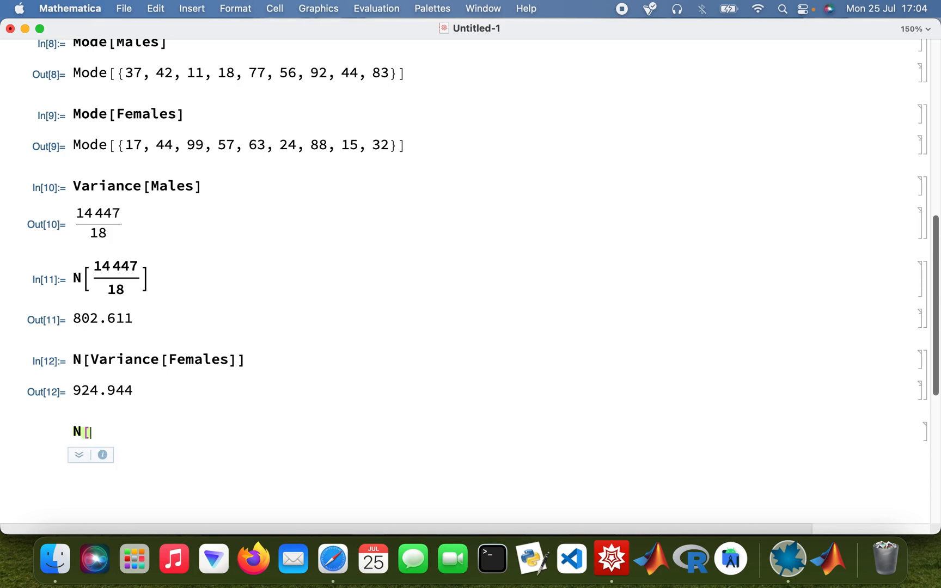
text(Sta)
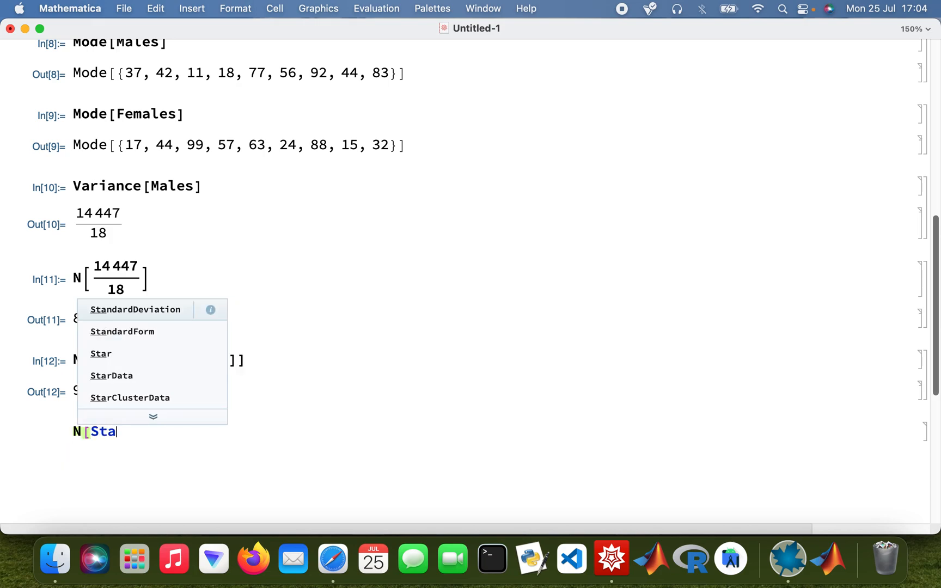
text(nd)
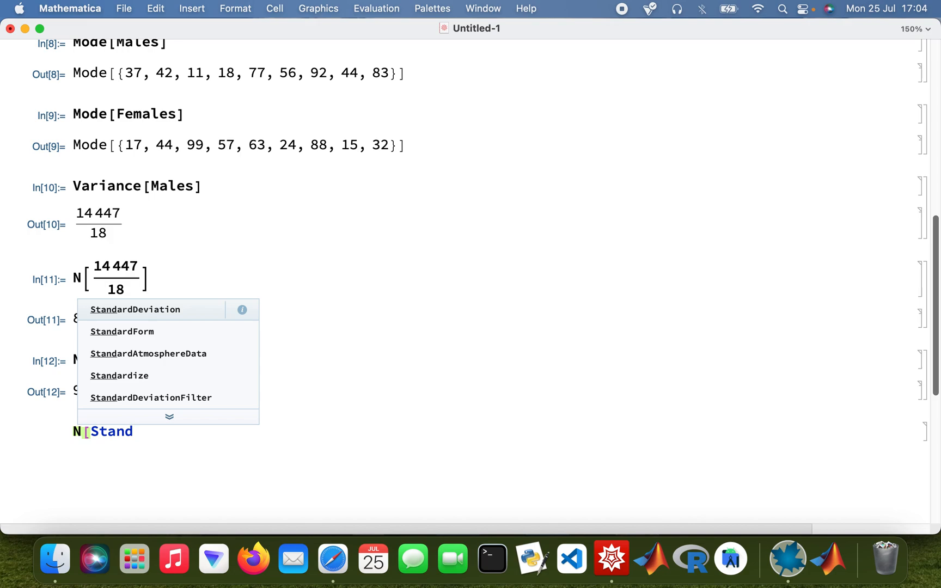
mouse_move(184, 314)
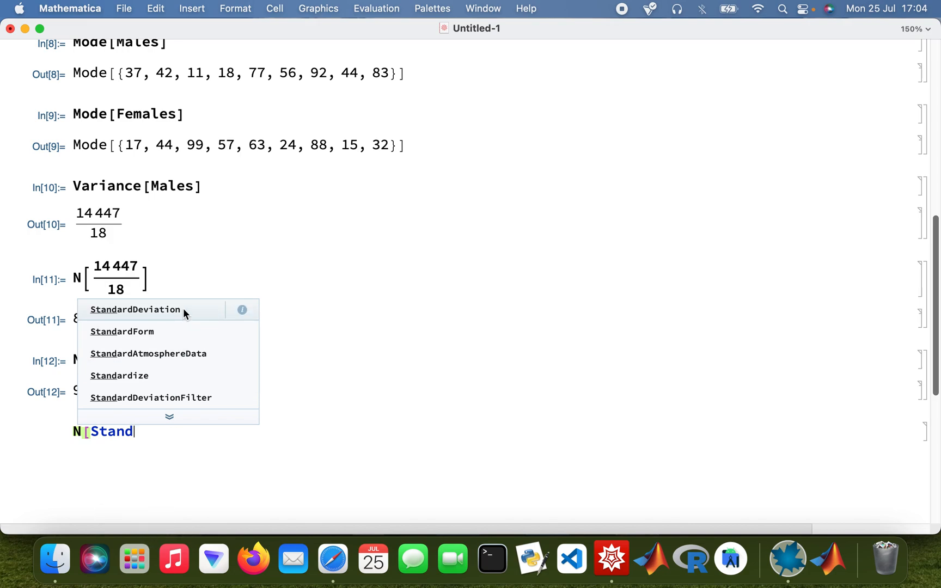
click(135, 310)
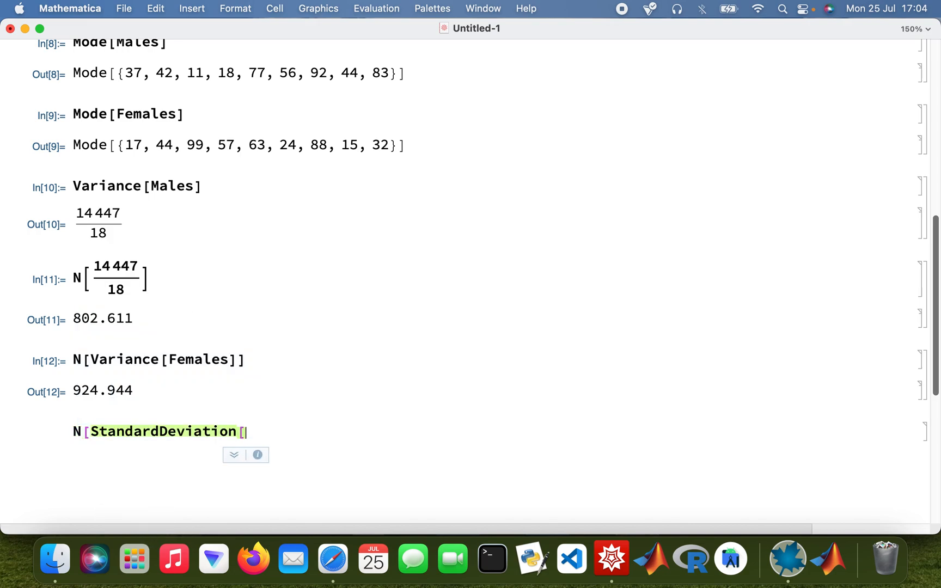
text(Males]])
text(N[)
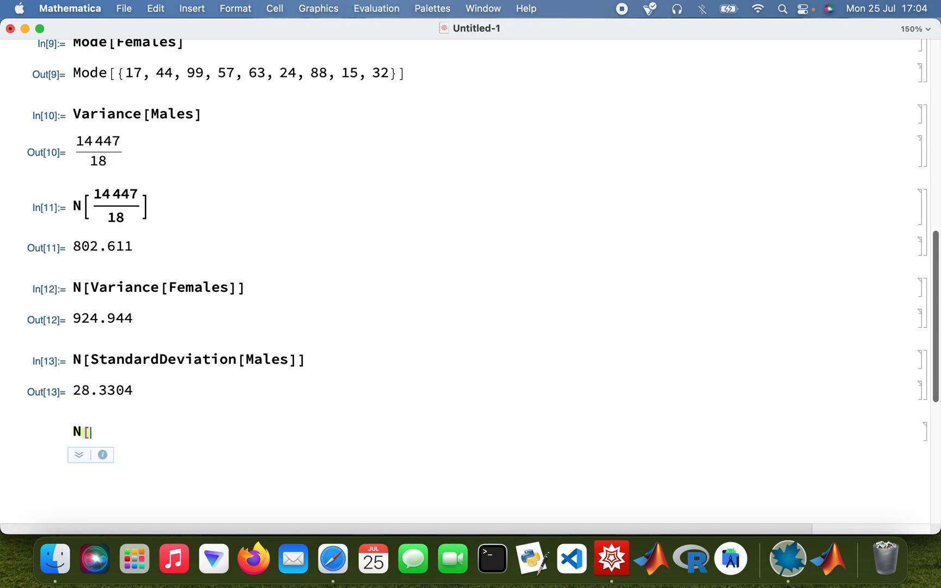
text(Sta)
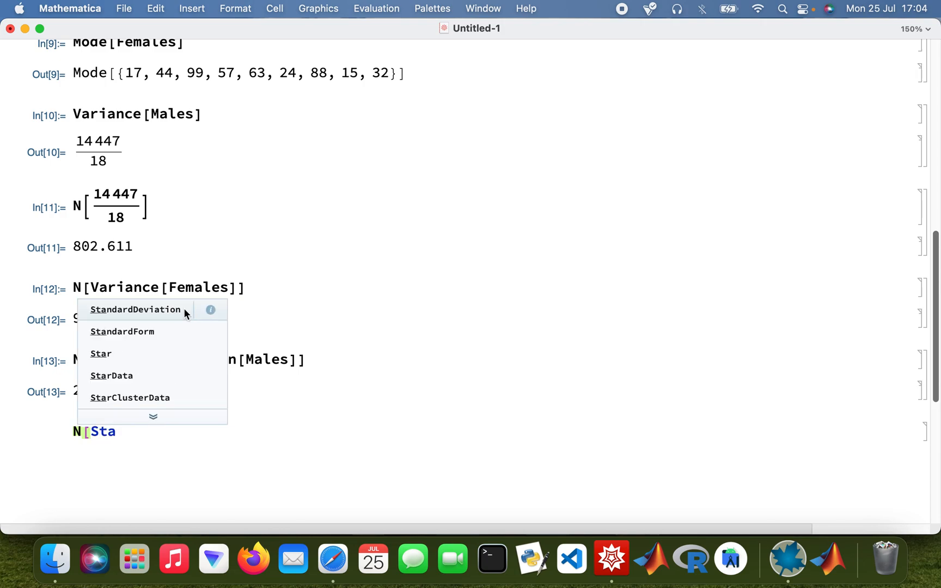
click(135, 310)
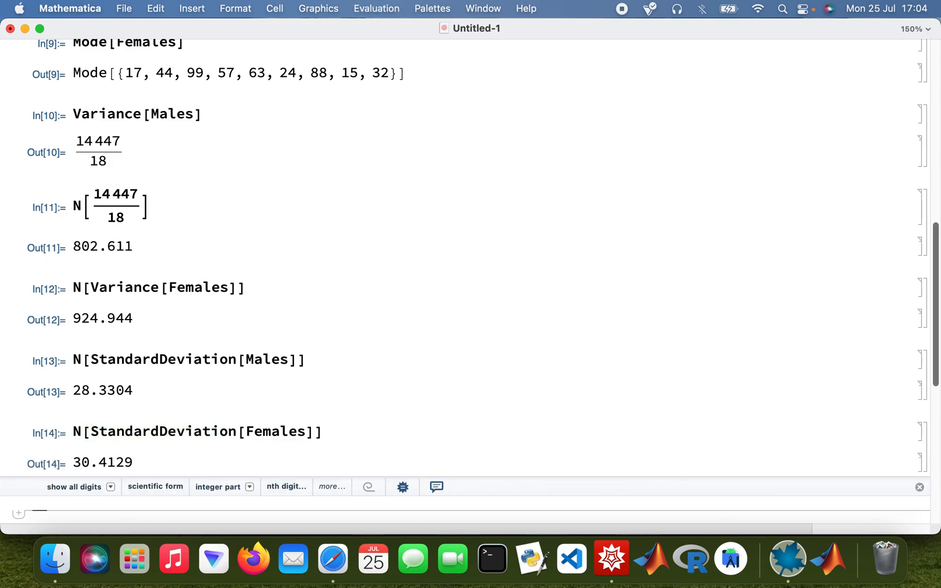
mouse_move(830, 557)
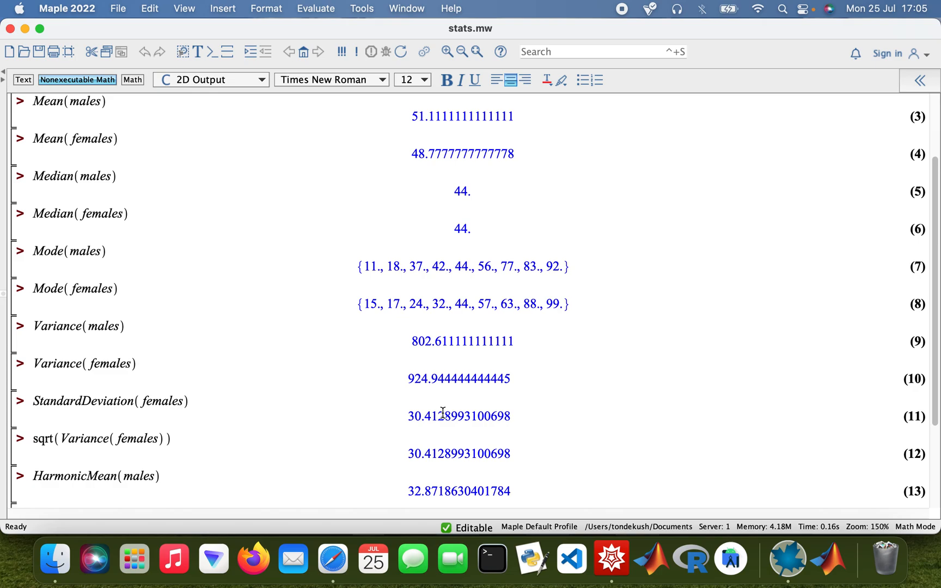
Bring up the Maple stats worksheet showing StandardDeviation(females) = sqrt(Variance(females)) = 30.4129.
click(610, 559)
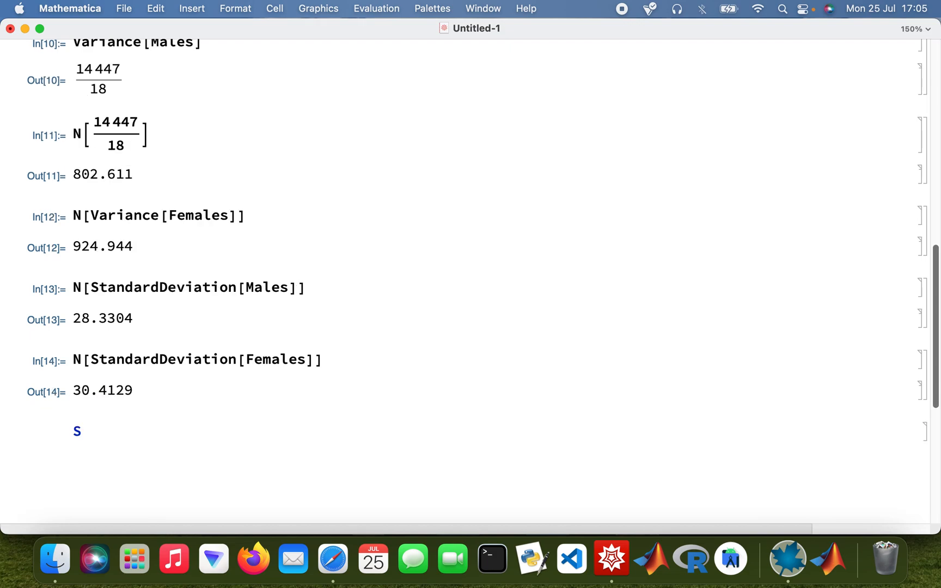
Evaluate Sqrt[N[Variance[Females]]] == N[StandardDeviation[Females]], returning True.
text(qrt[)
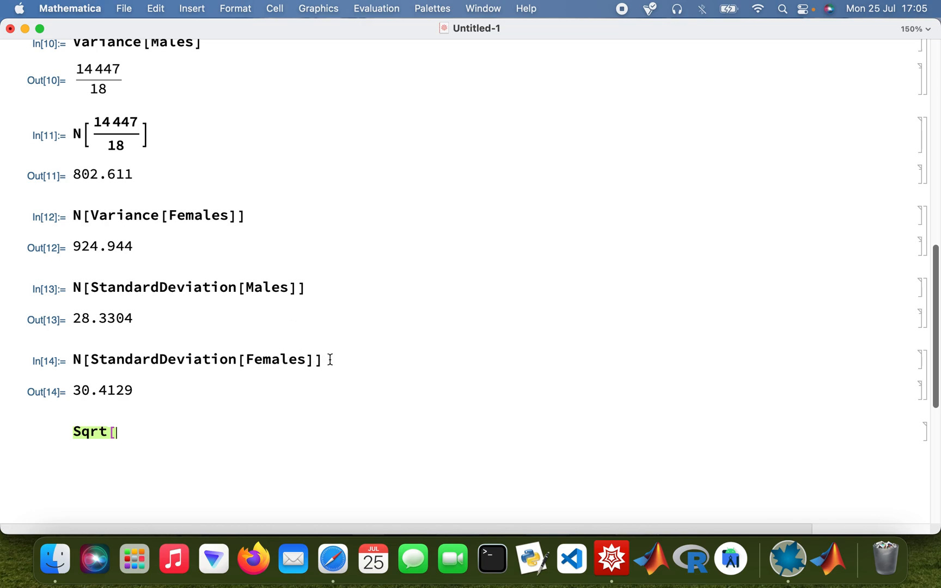
click(240, 215)
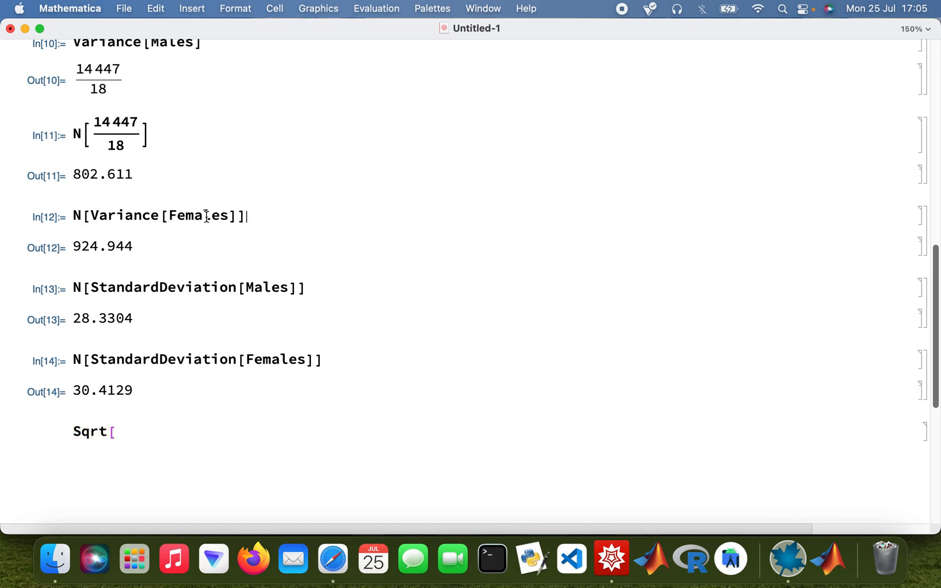
triple_click(159, 215)
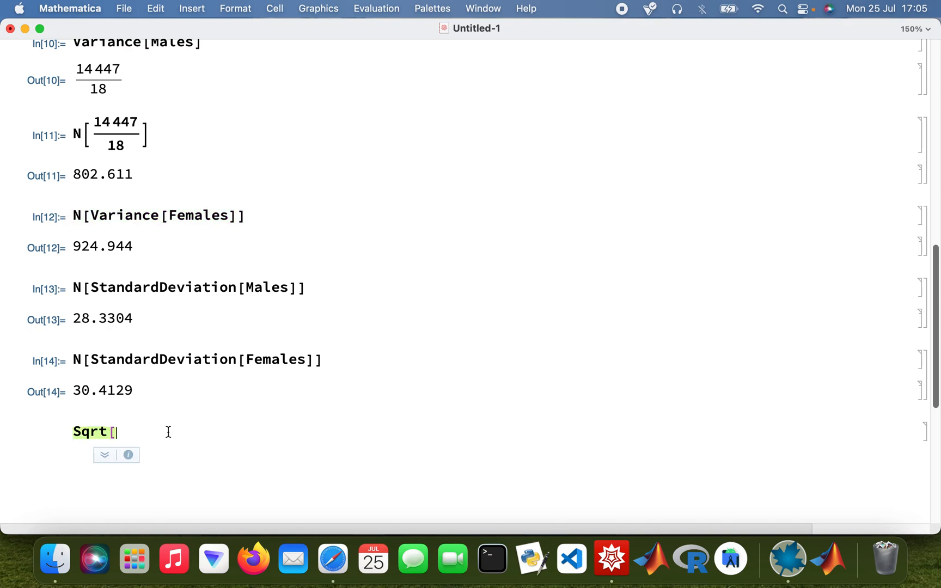
text(N[Variance[Females]])
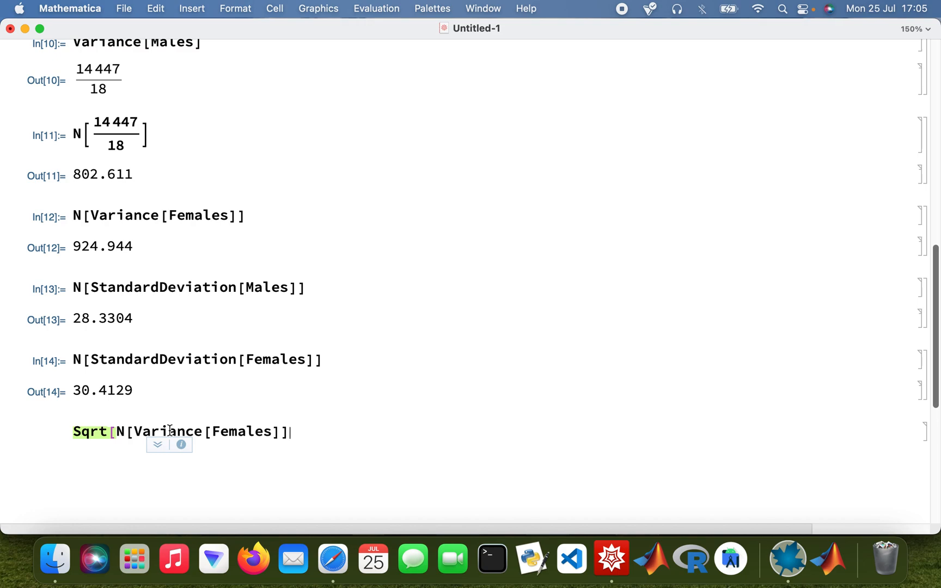
text(])
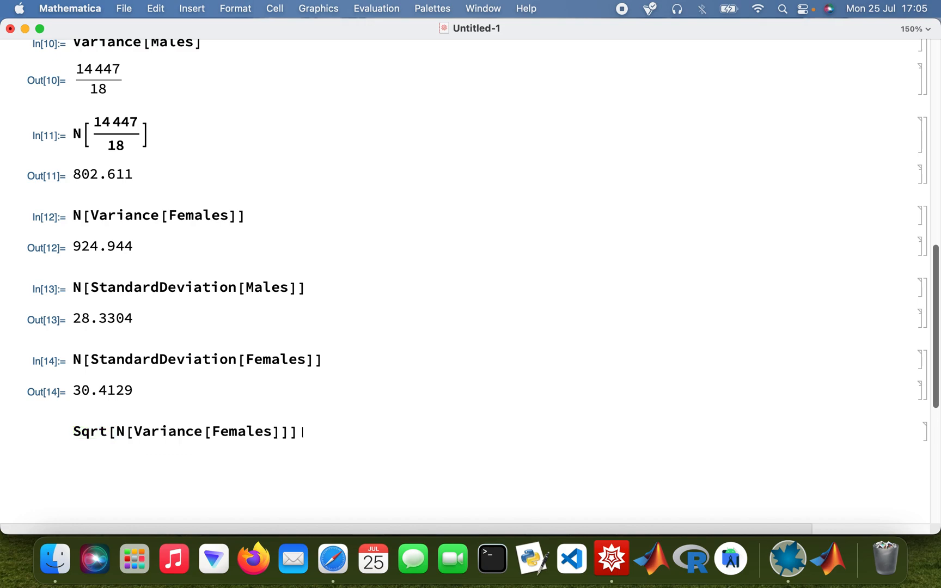
text(== N[StandardDeviation[Females]])
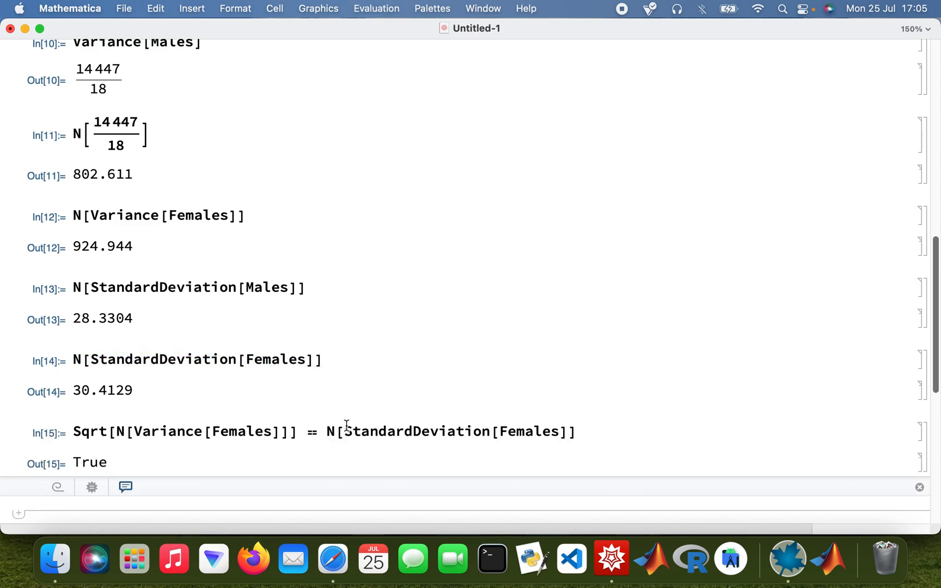
click(40, 511)
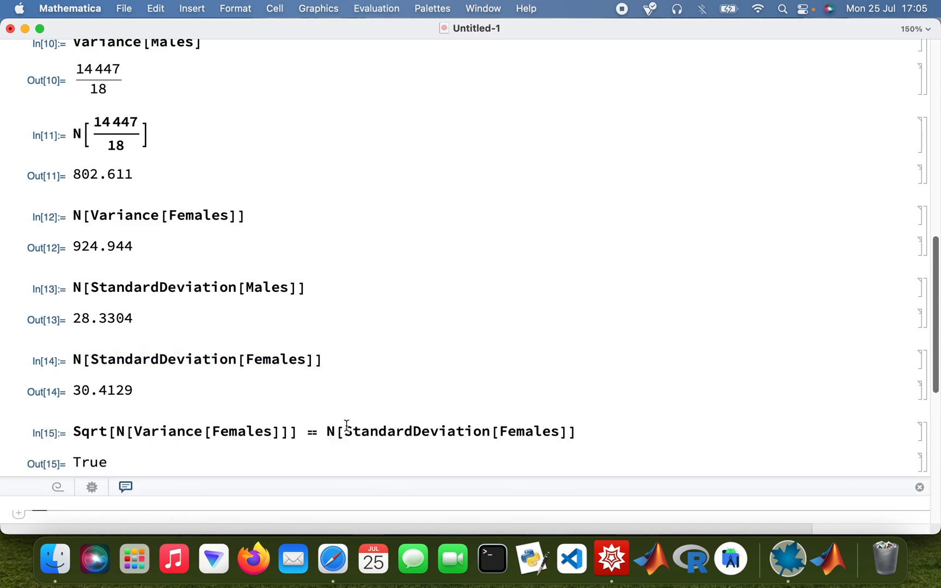
mouse_move(243, 491)
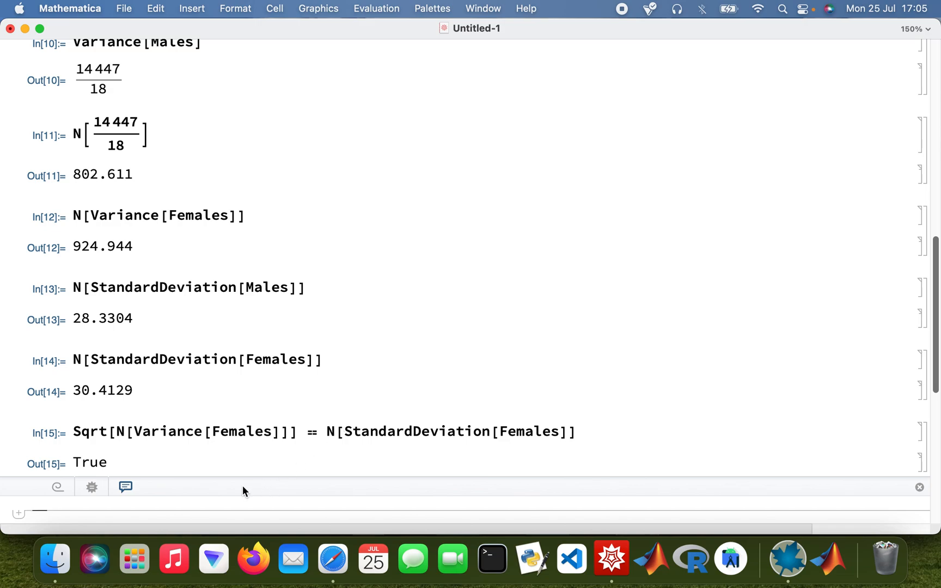
Evaluate Covariance[Males, Females], giving −2149/72, numerically −29.8472.
scroll(down, 3)
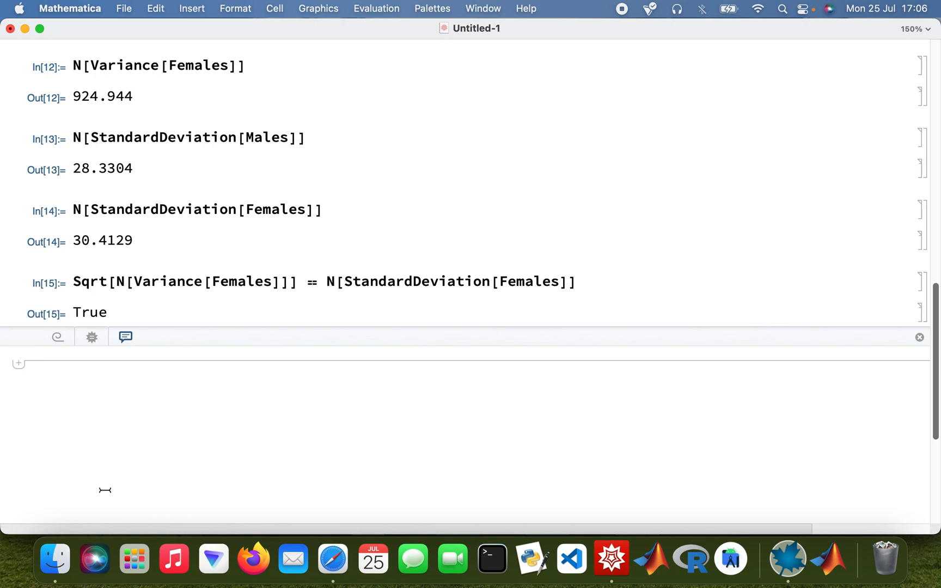
text(Covariance)
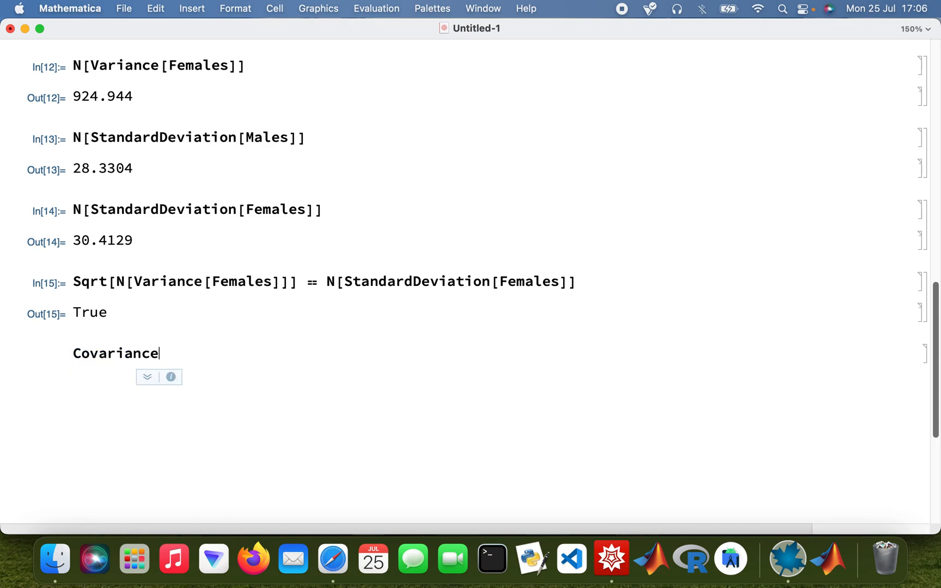
text([Males,)
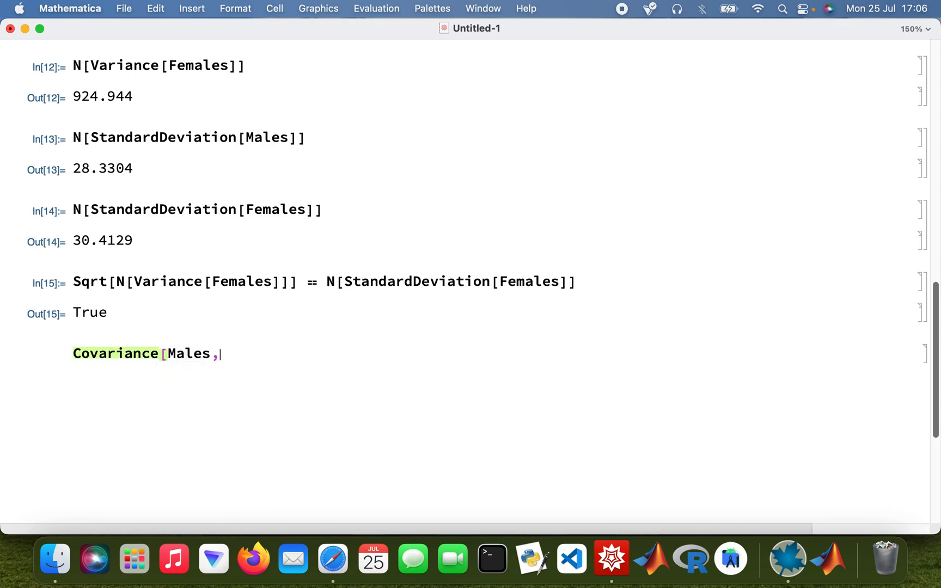
text(Females)
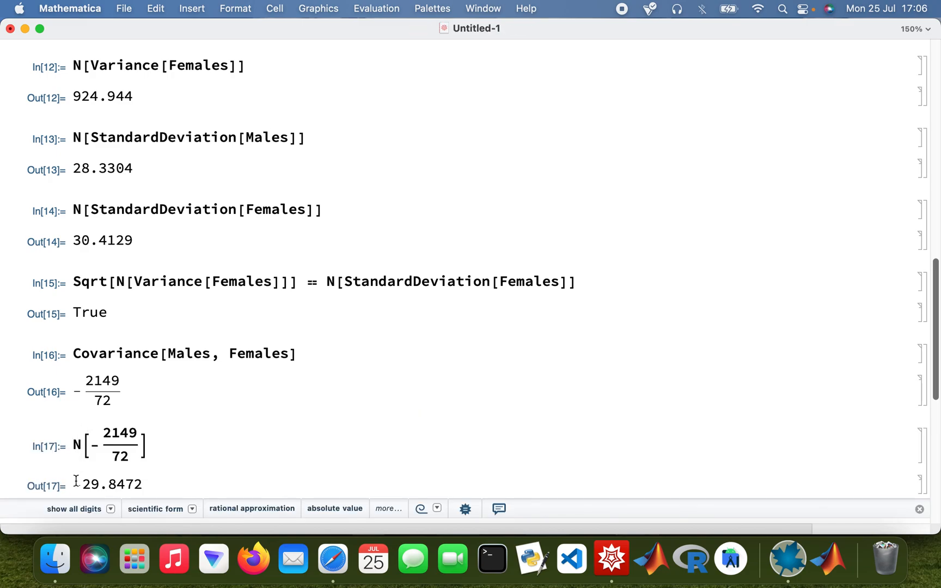
scroll(down, 3)
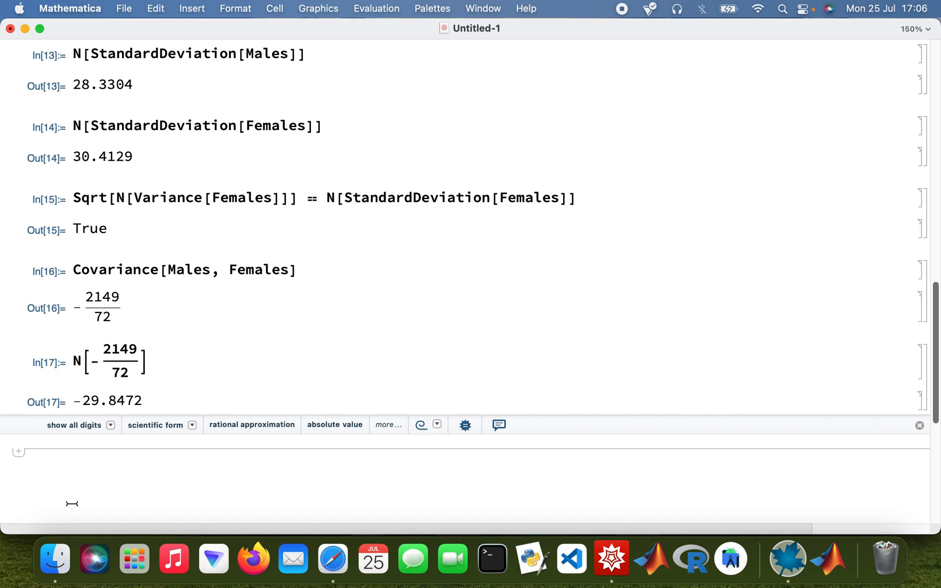
Evaluate GeometricMean[Males] as 2×231^(1/3)×70633^(1/9) and get its numeric value 42.4306.
text(Geo)
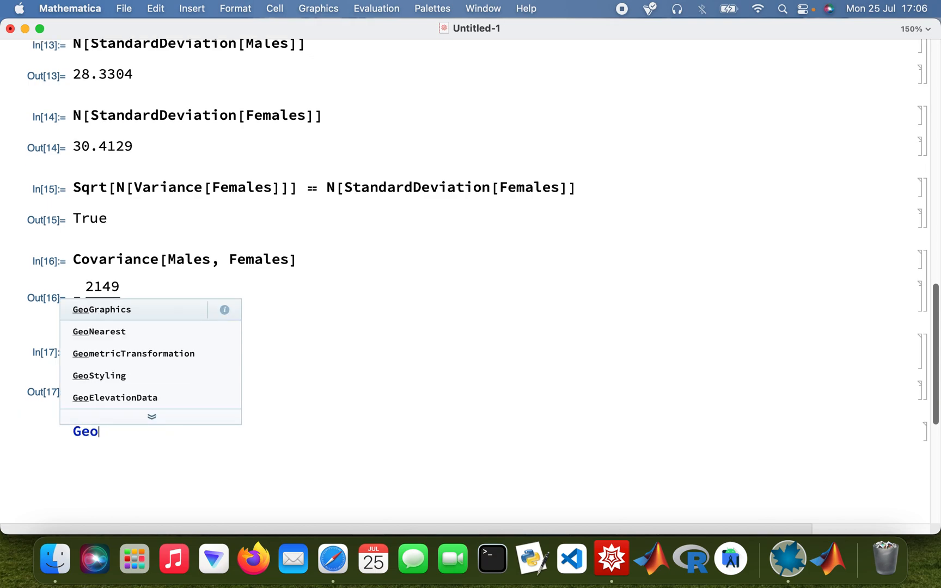
text(metricMean[)
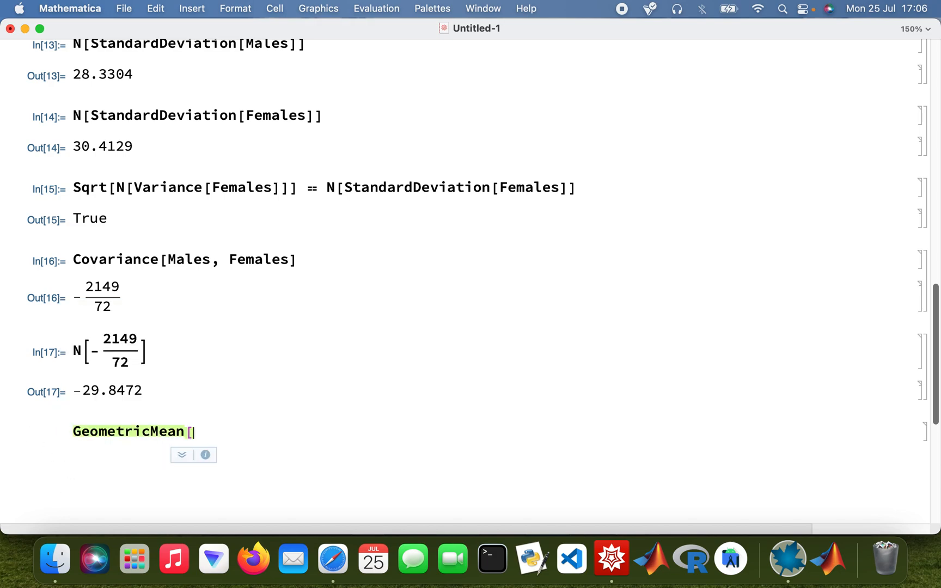
text(Males])
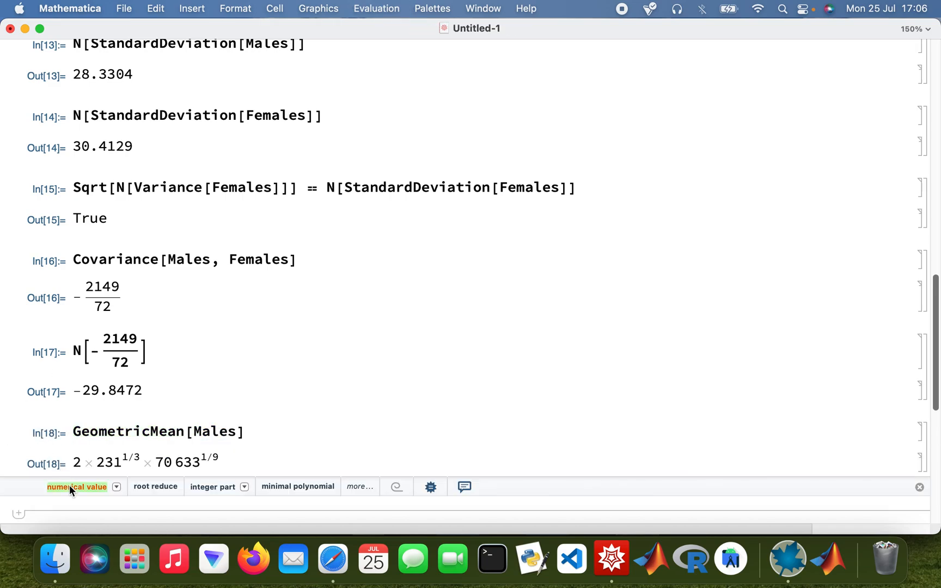
click(75, 487)
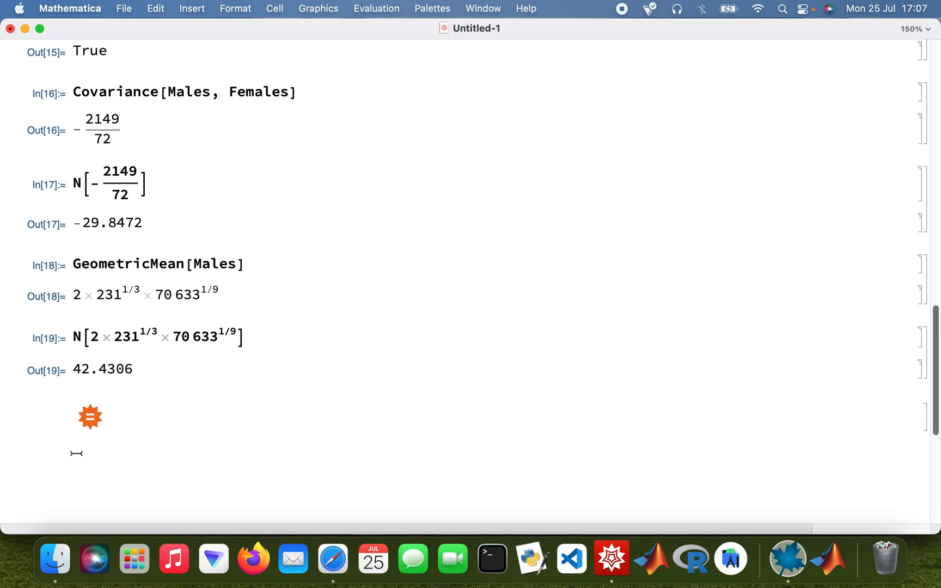
mouse_move(611, 558)
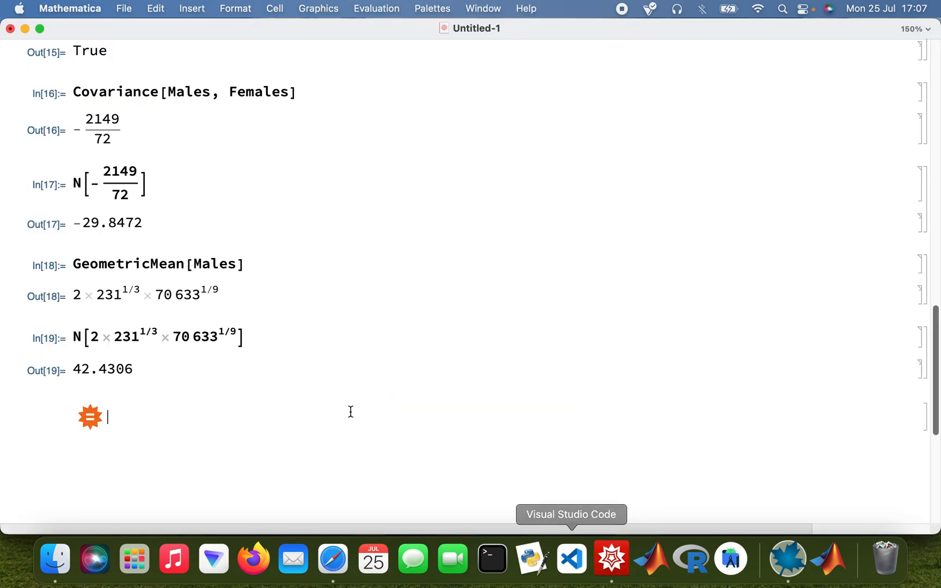
Enter the Males values in a free-form cell and replace the commas with * to form their product.
text(37, 42, 11, 18, 77, 56, 92, 44, 83)
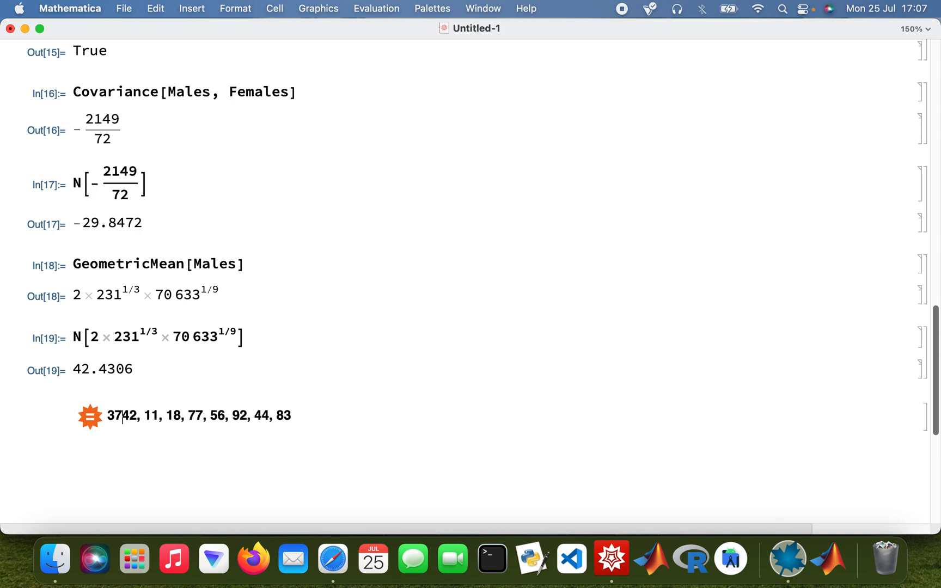
text(*)
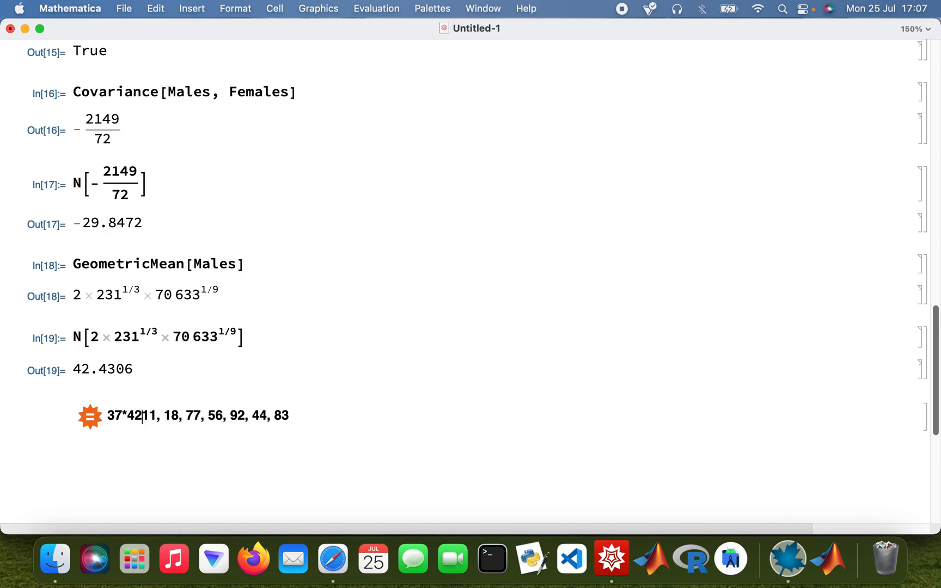
text(*)
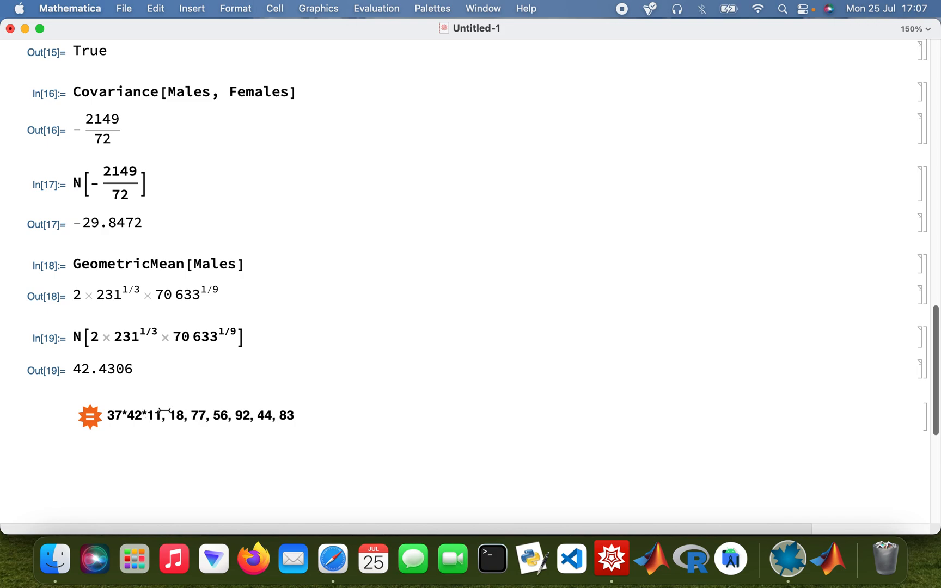
click(162, 415)
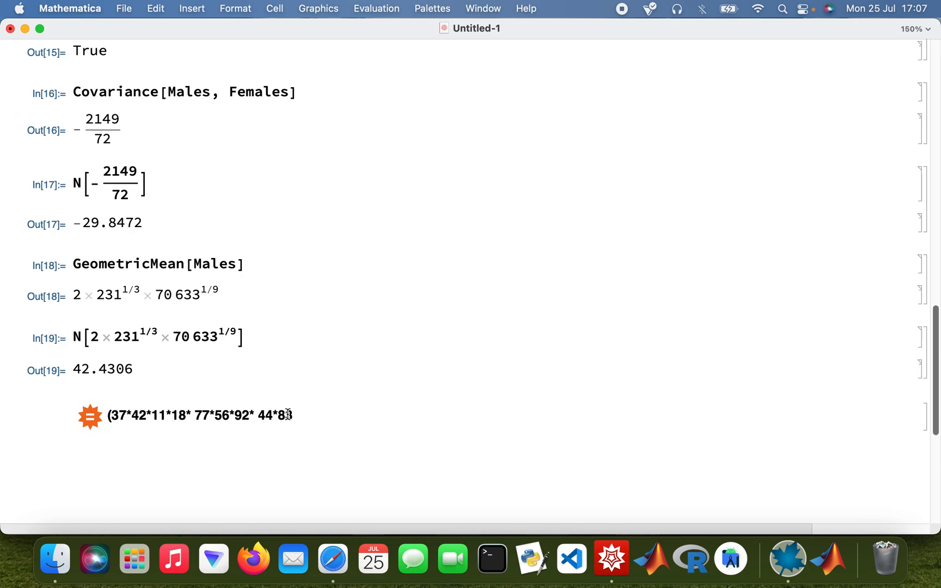
Close the product as (…*83)^(1/9) and evaluate the ninth root via Wolfram|Alpha.
text(3))
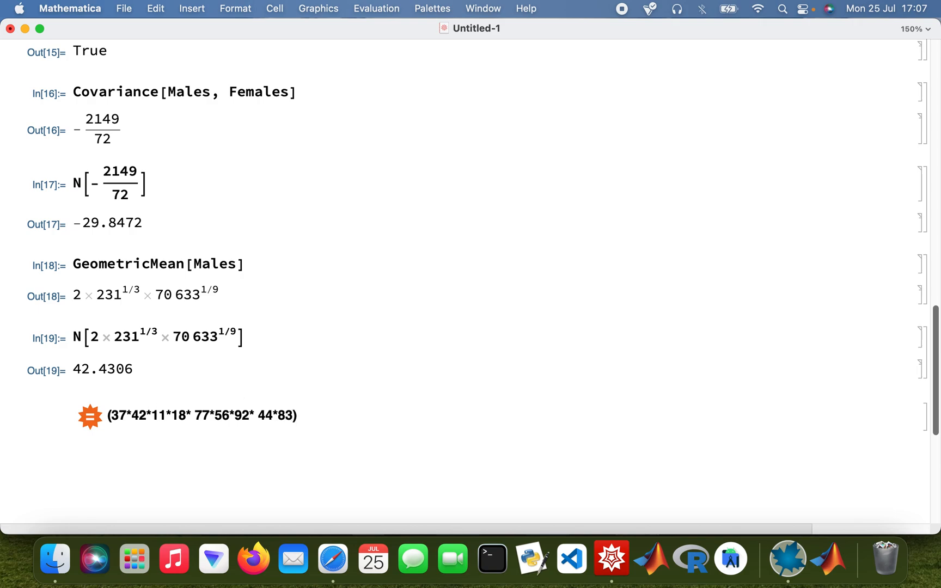
text(^)
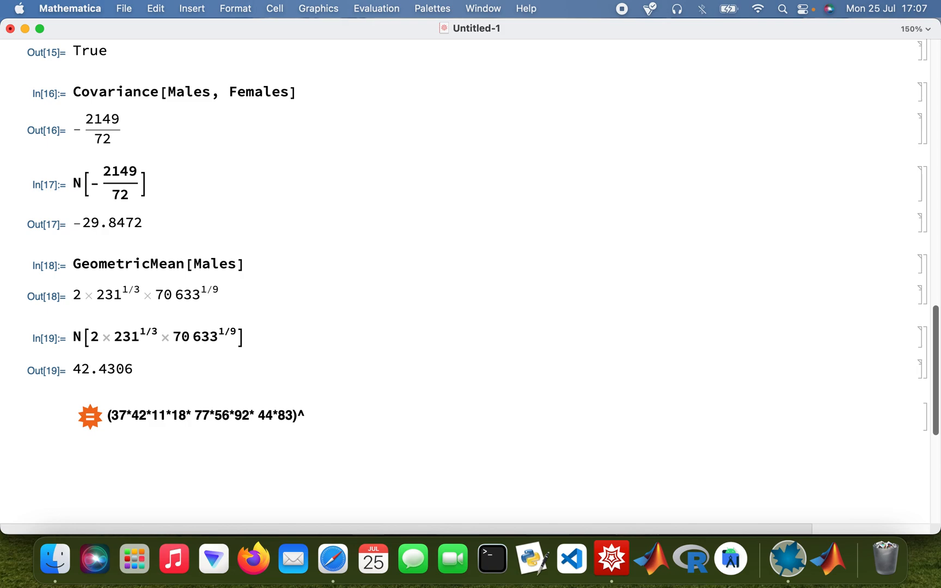
text((1/)
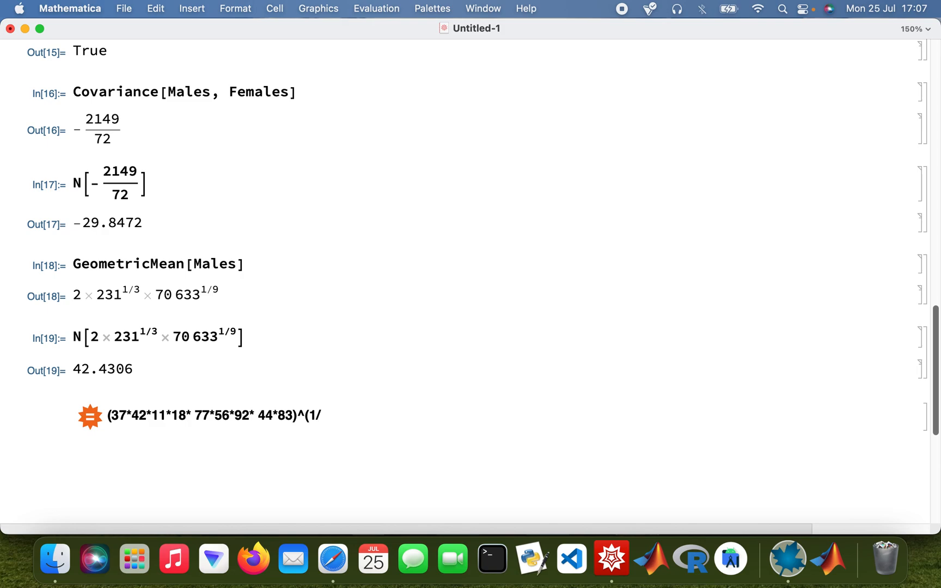
text(9)
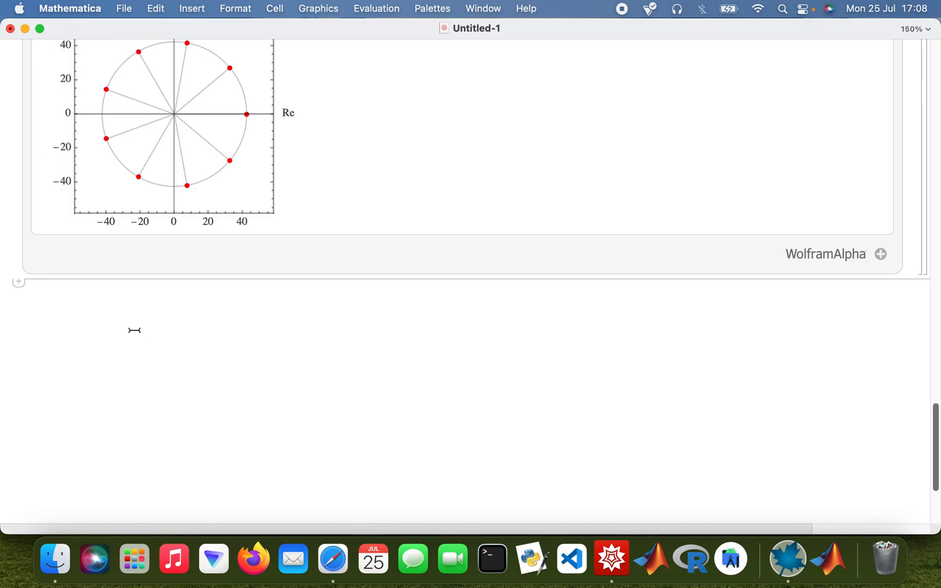
Evaluate HarmonicMean[Females] as 107442720/3295097 and get its numeric value 32.6068.
text(Ha)
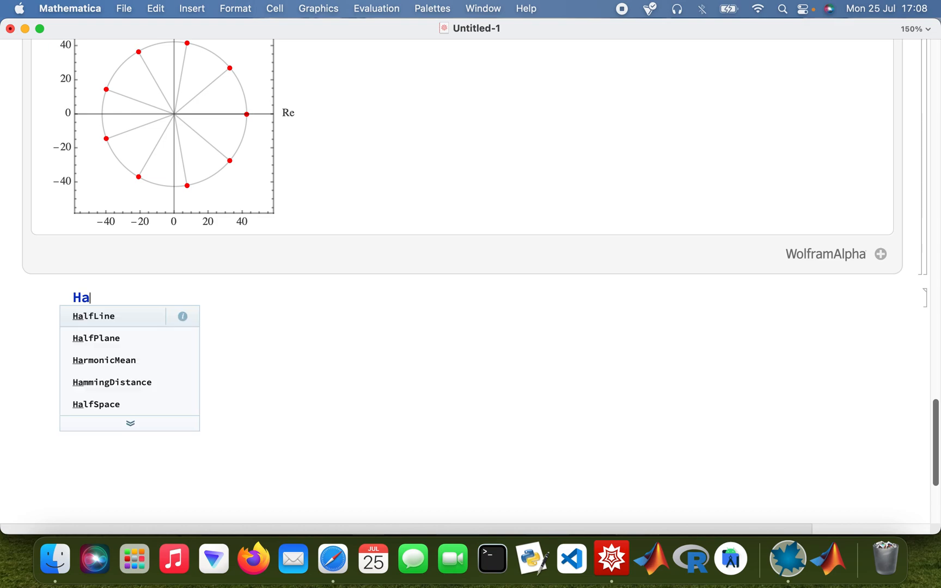
click(103, 361)
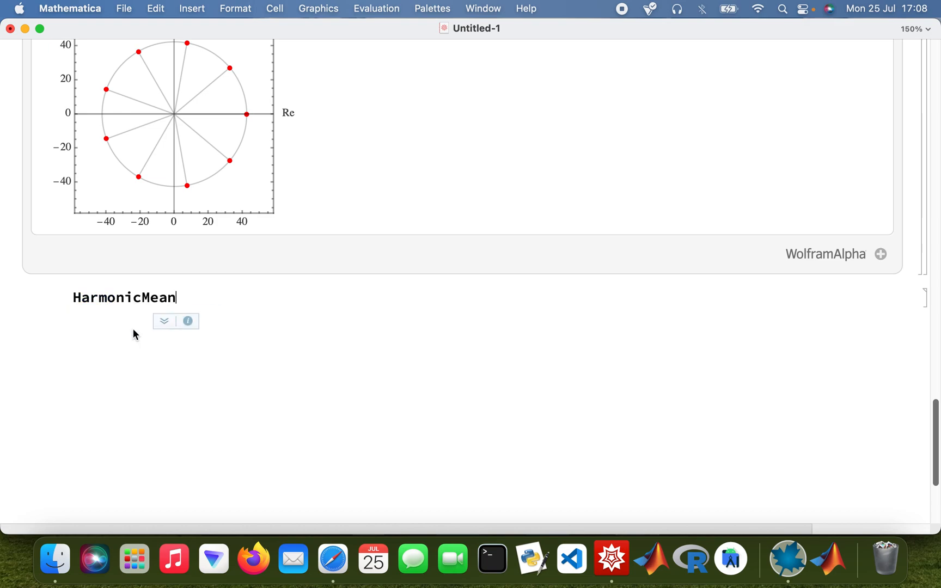
text([)
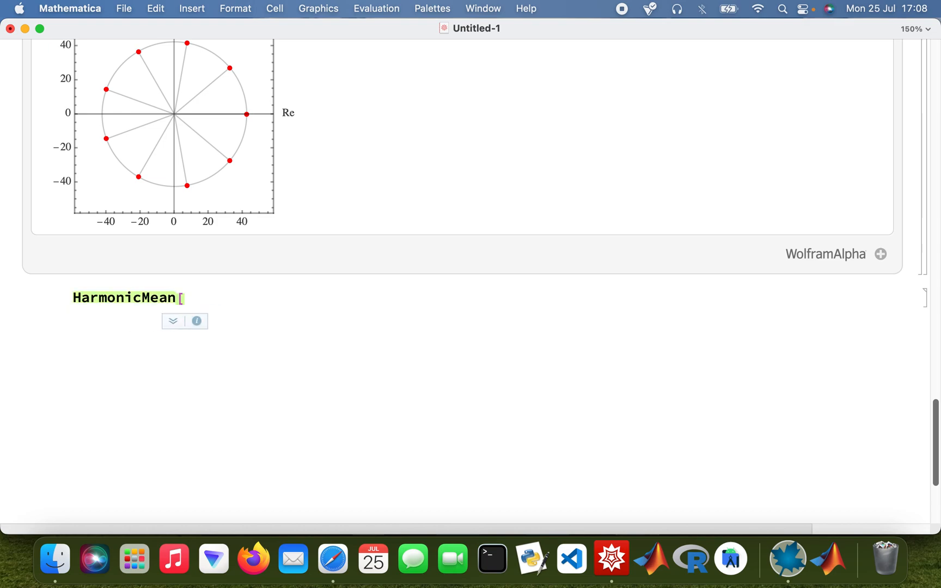
text(Fe)
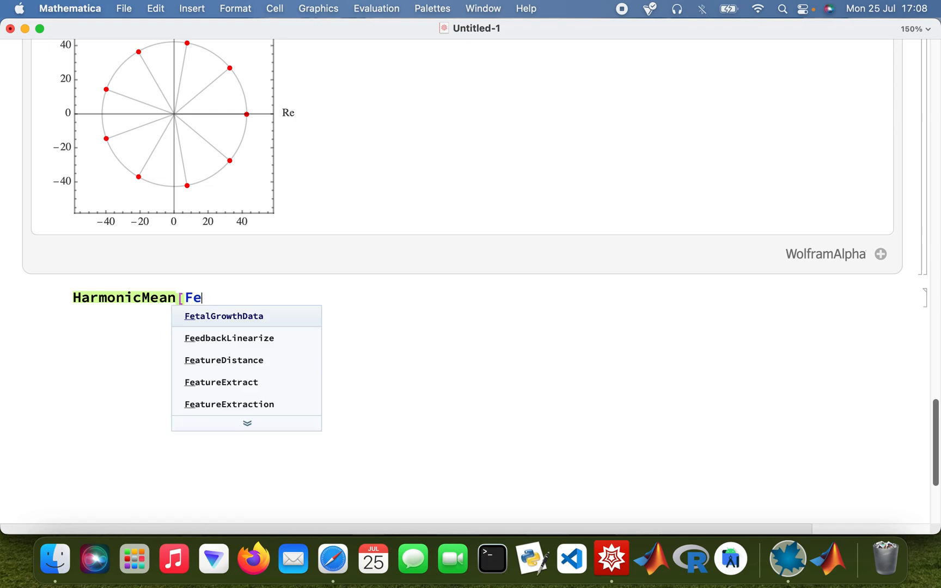
text(males)
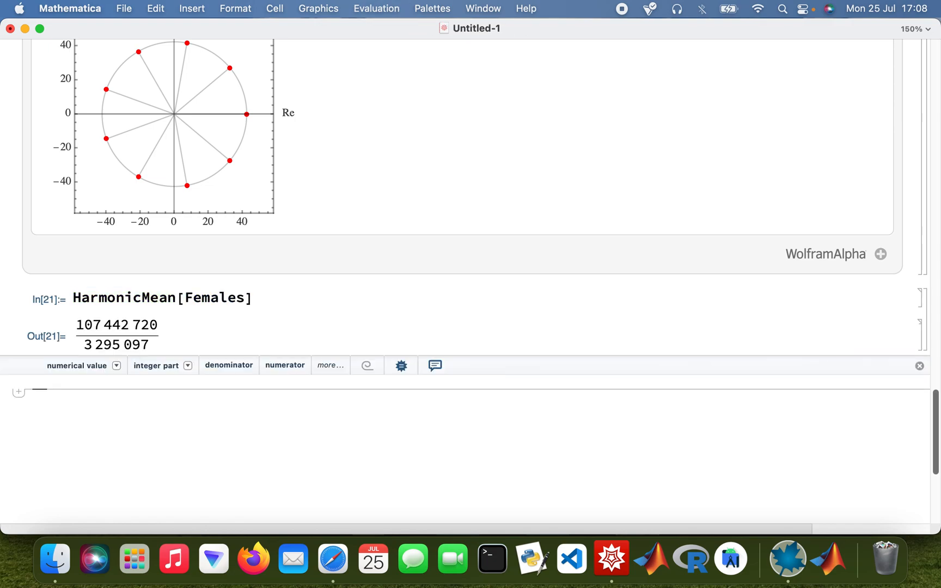
click(76, 366)
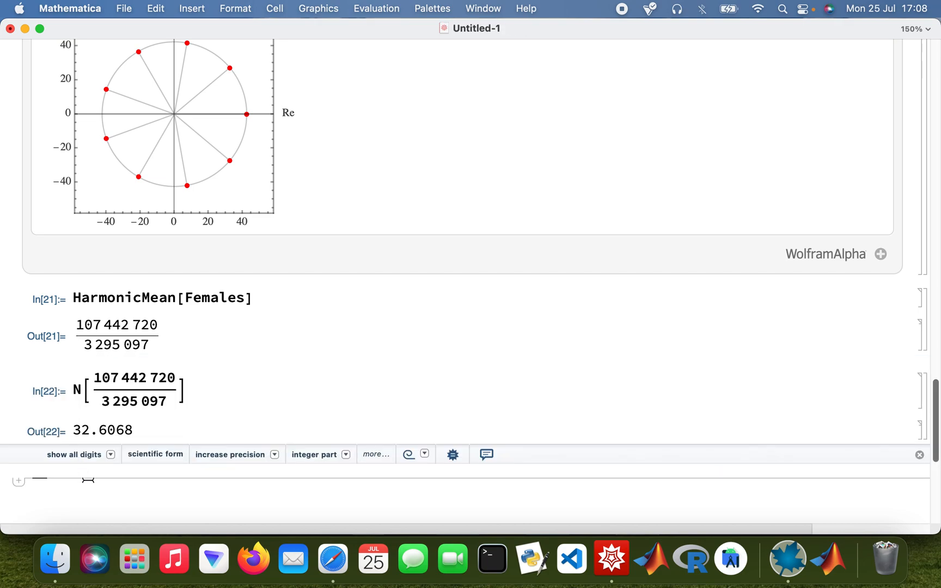
text(Harmonic)
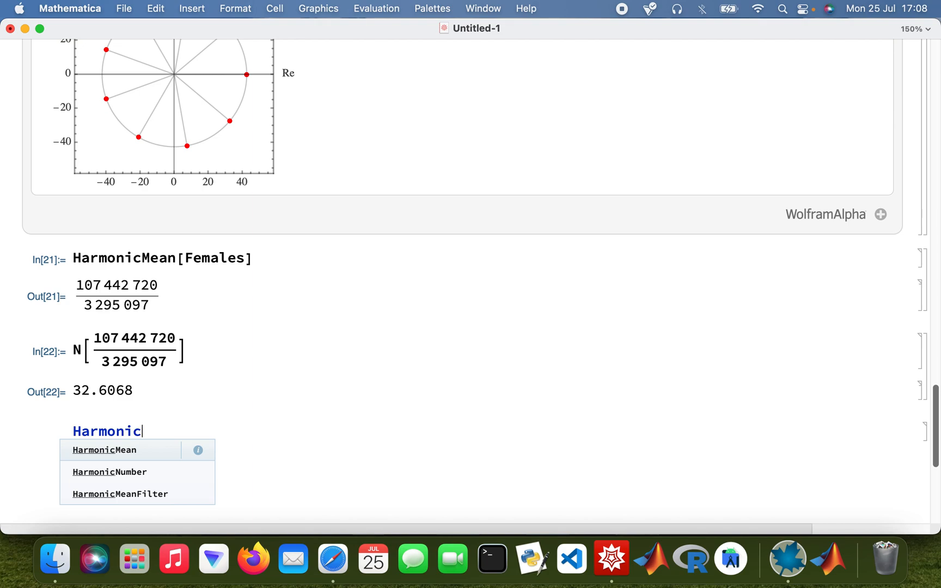
click(105, 450)
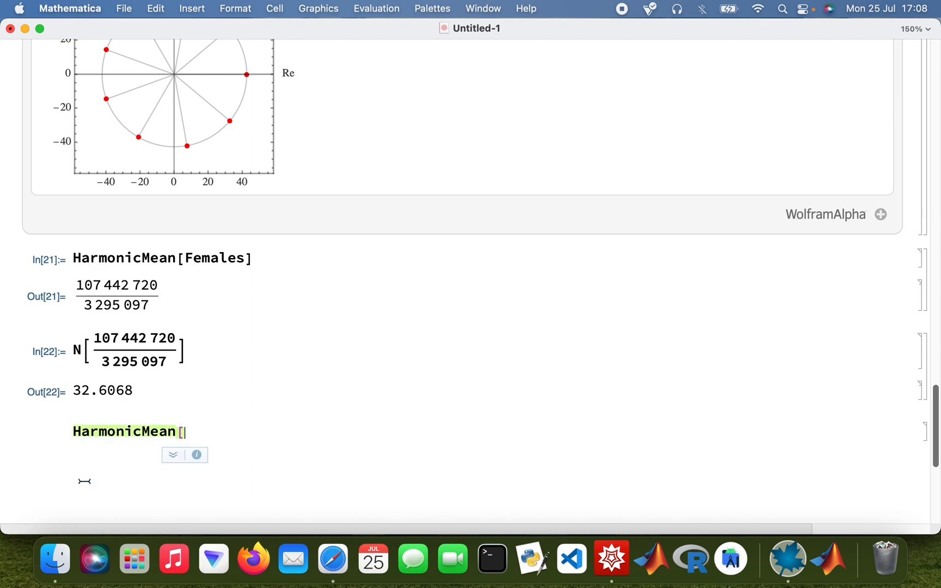
text(Males])
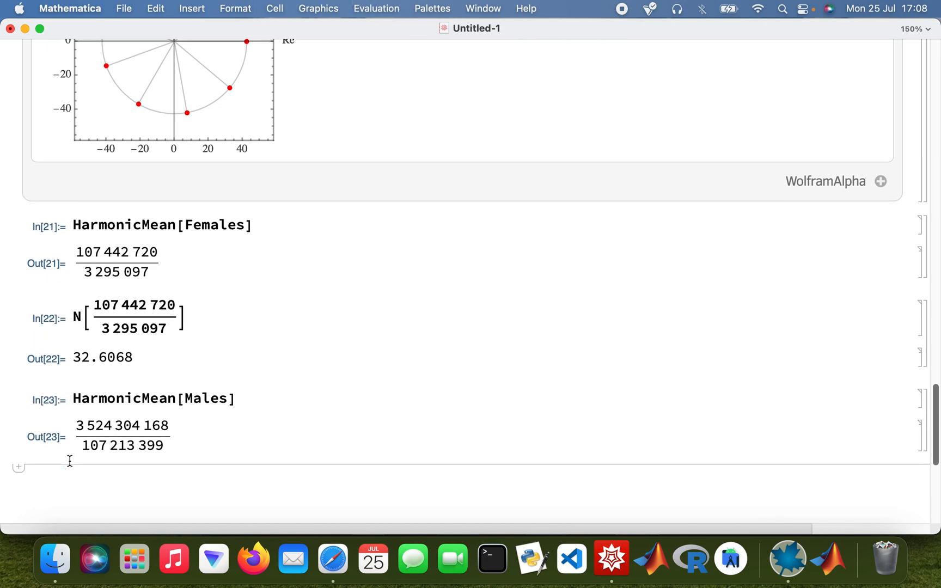
Evaluate N[HarmonicMean[Males]] to 32.8719 and check it against Maple's males harmonic mean.
scroll(down, 3)
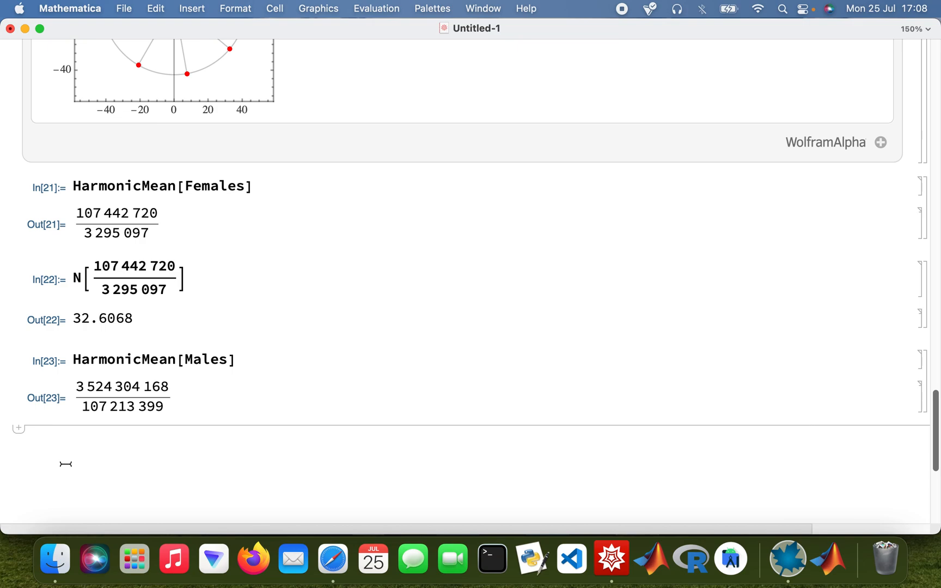
text(N)
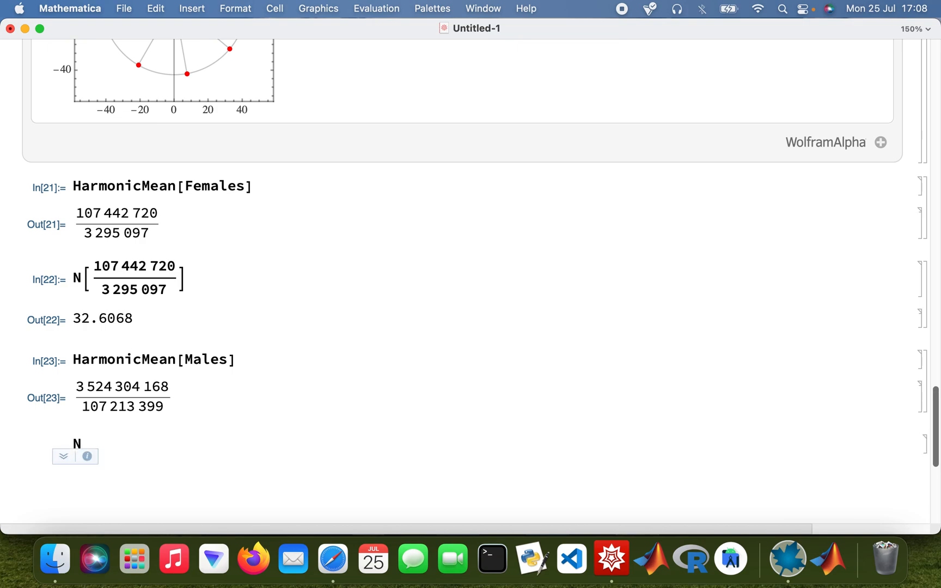
text([)
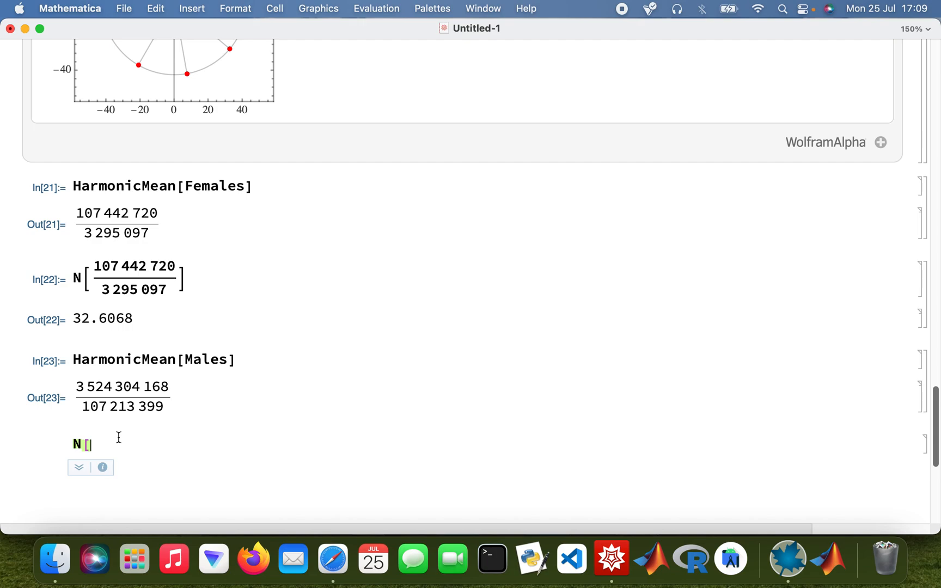
text(HarmonicMean[Males])
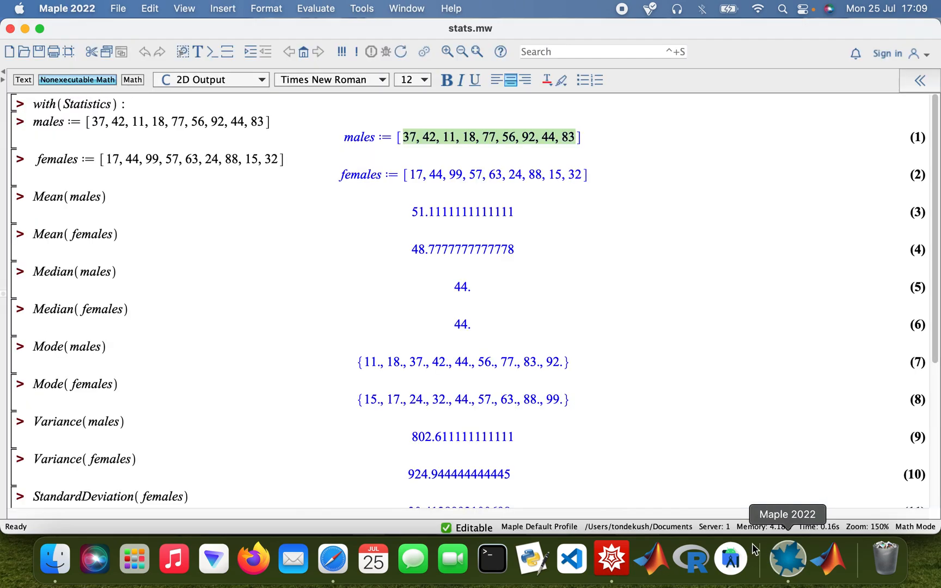
scroll(down, 3)
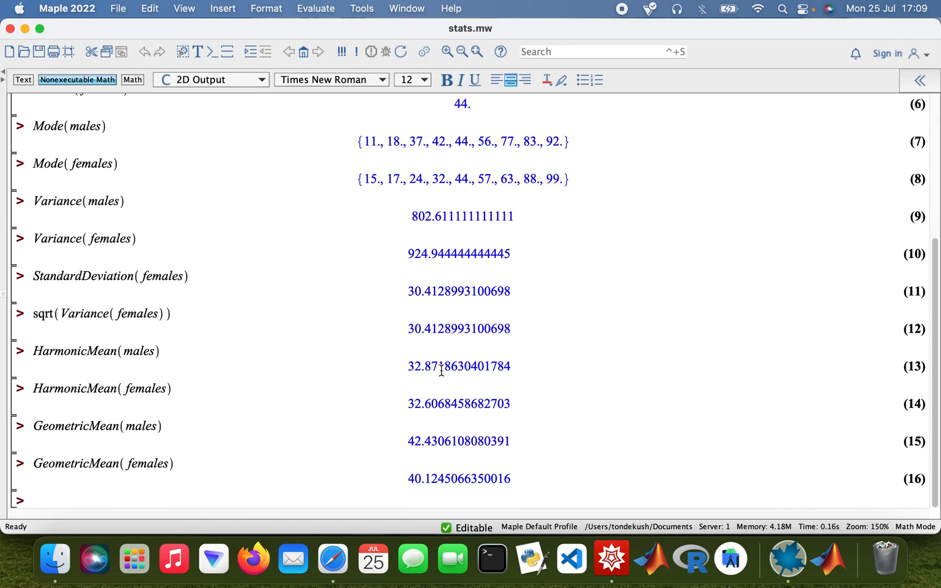
click(611, 558)
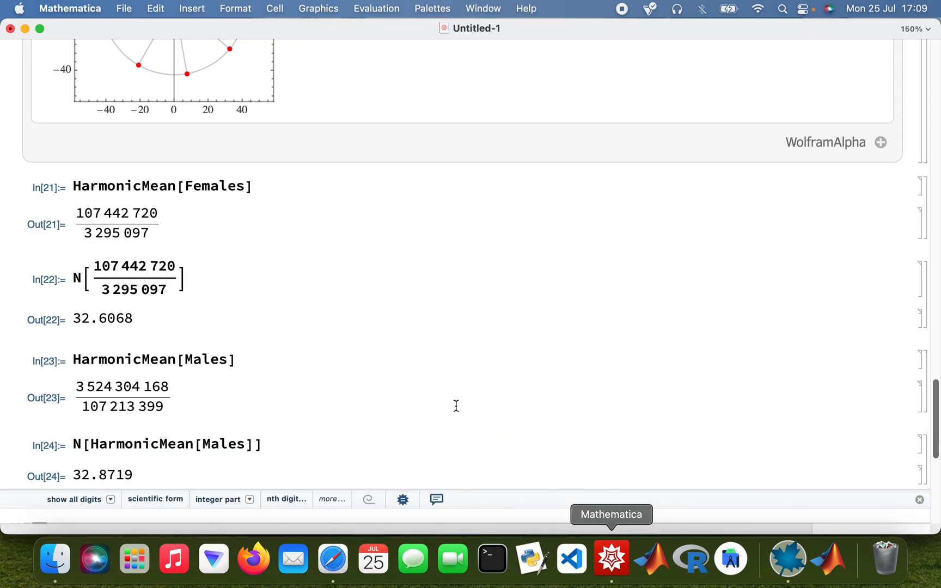